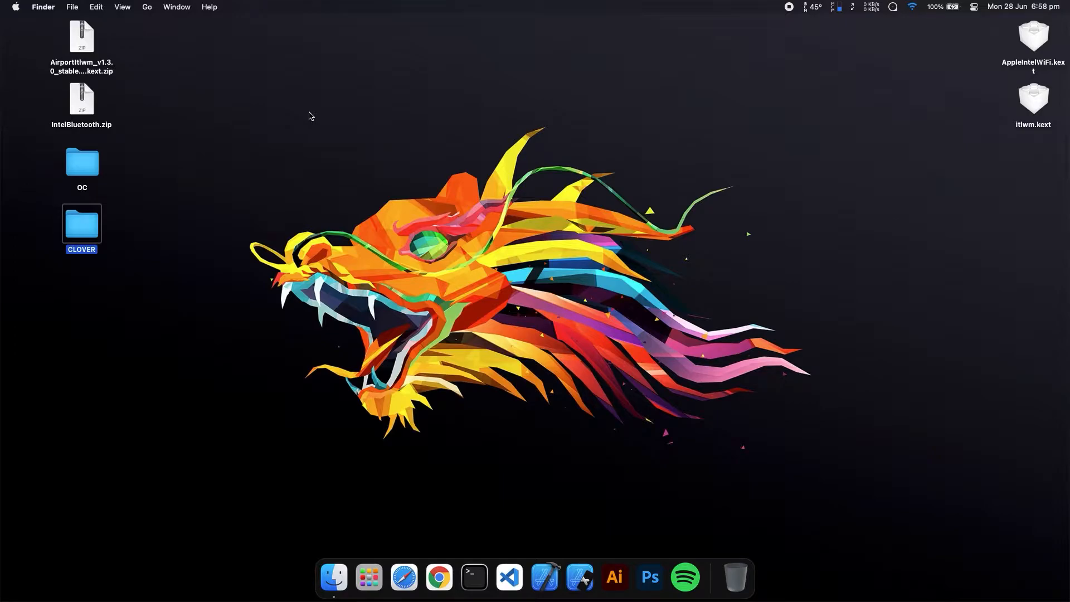
Extract the AirportItlwm and IntelBluetooth zip archives onto the desktop
left_click(296, 102)
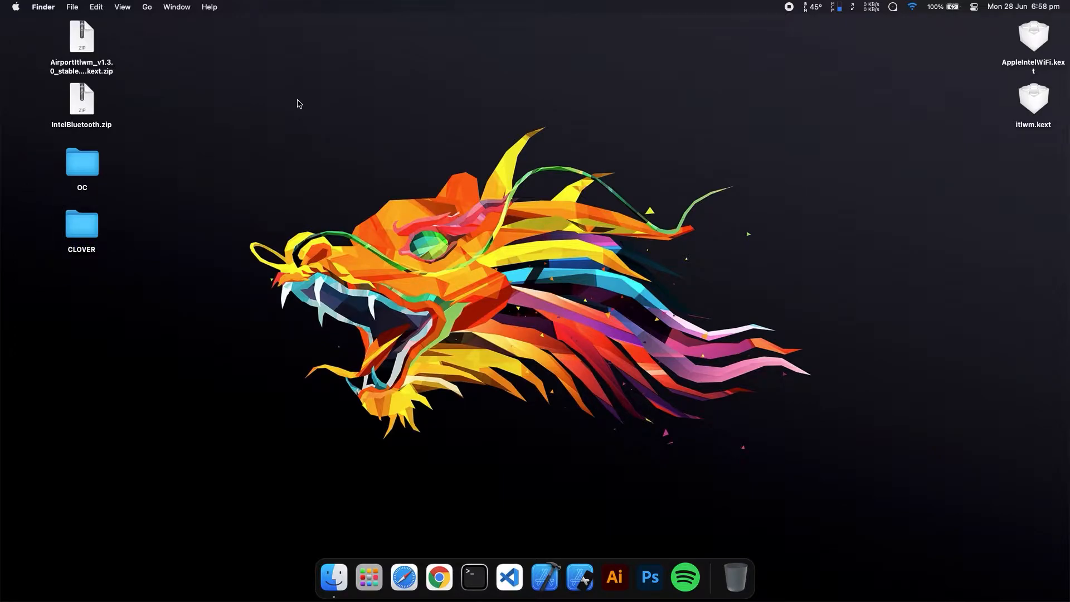
mouse_move(324, 102)
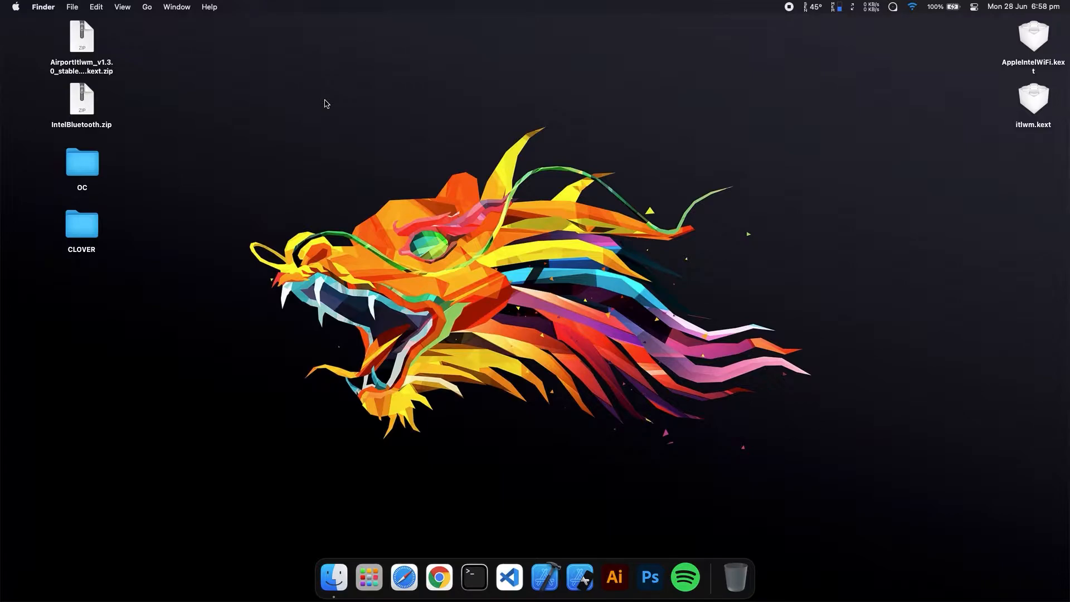
mouse_move(574, 53)
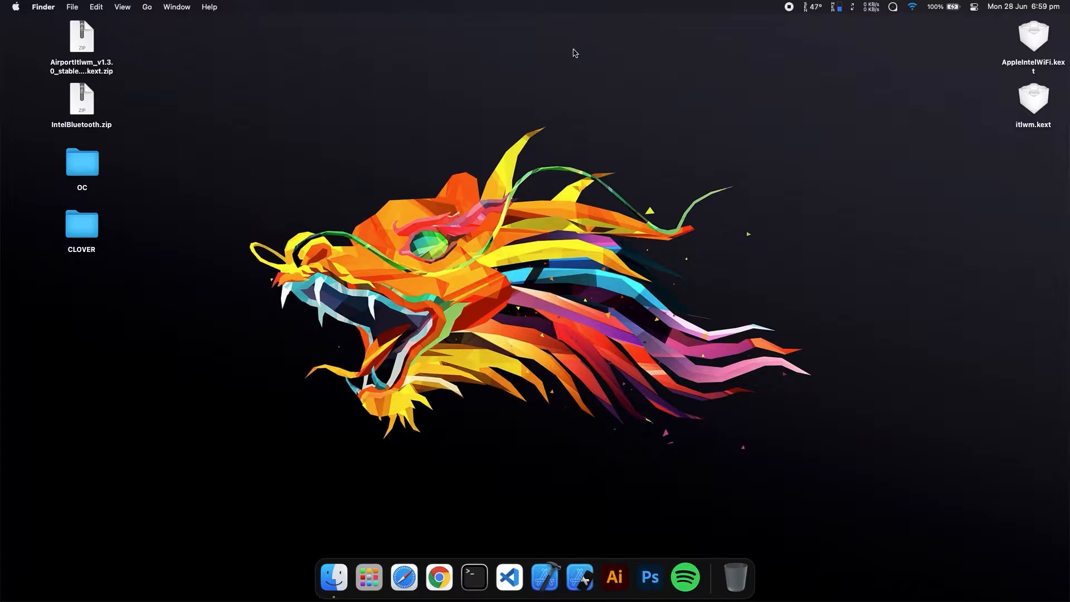
mouse_move(471, 102)
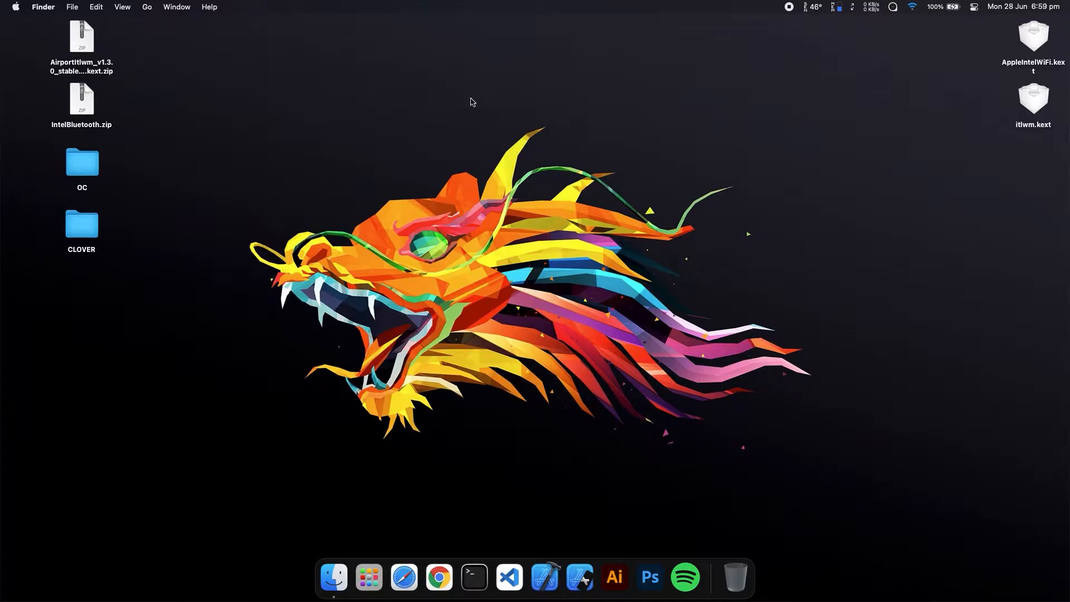
mouse_move(268, 132)
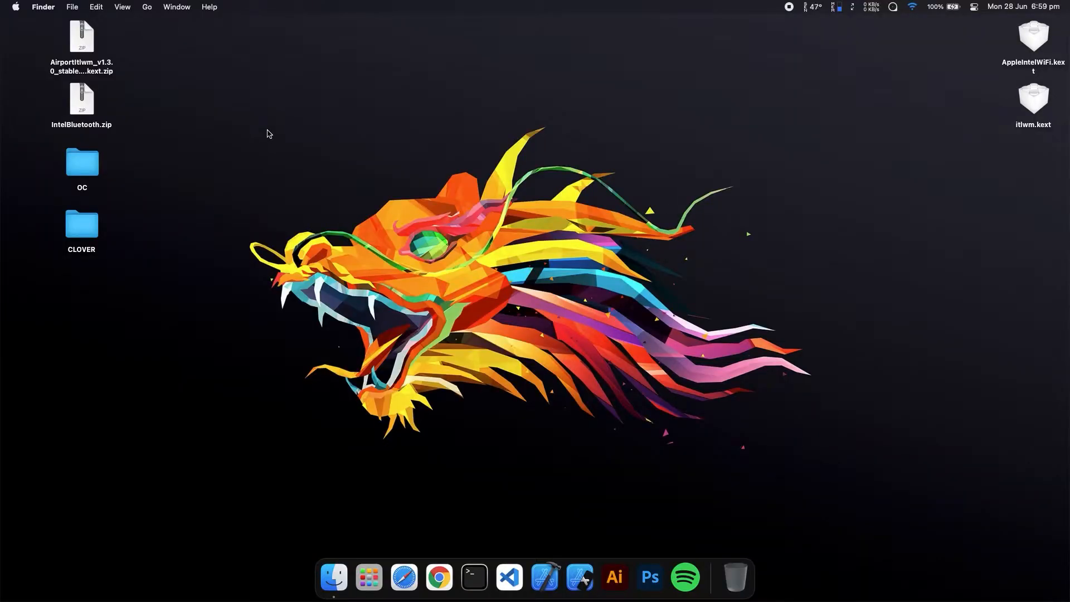
mouse_move(102, 29)
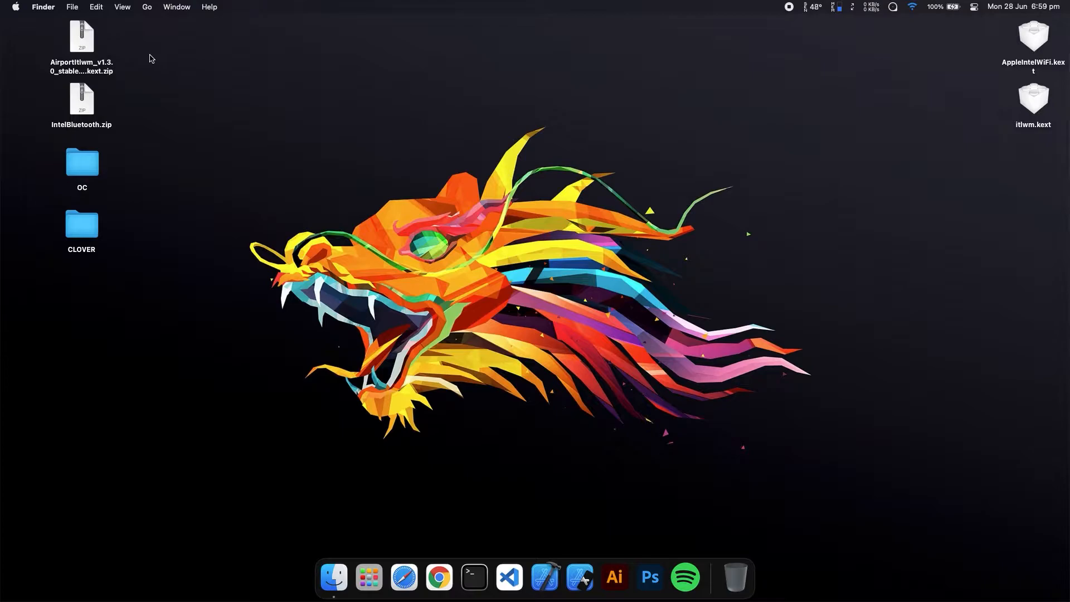
double_click(82, 38)
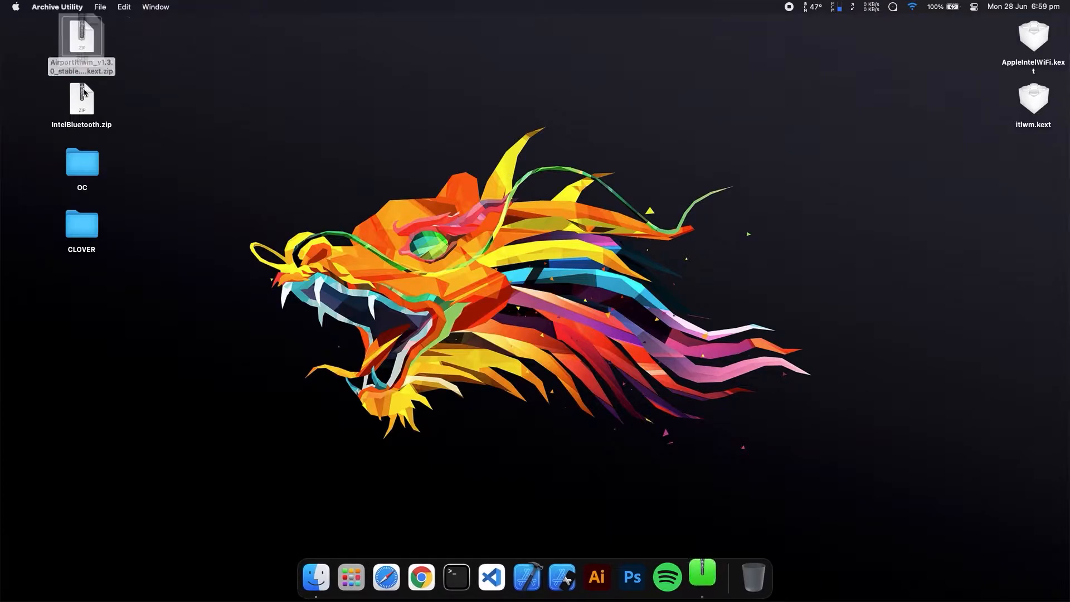
left_click(82, 99)
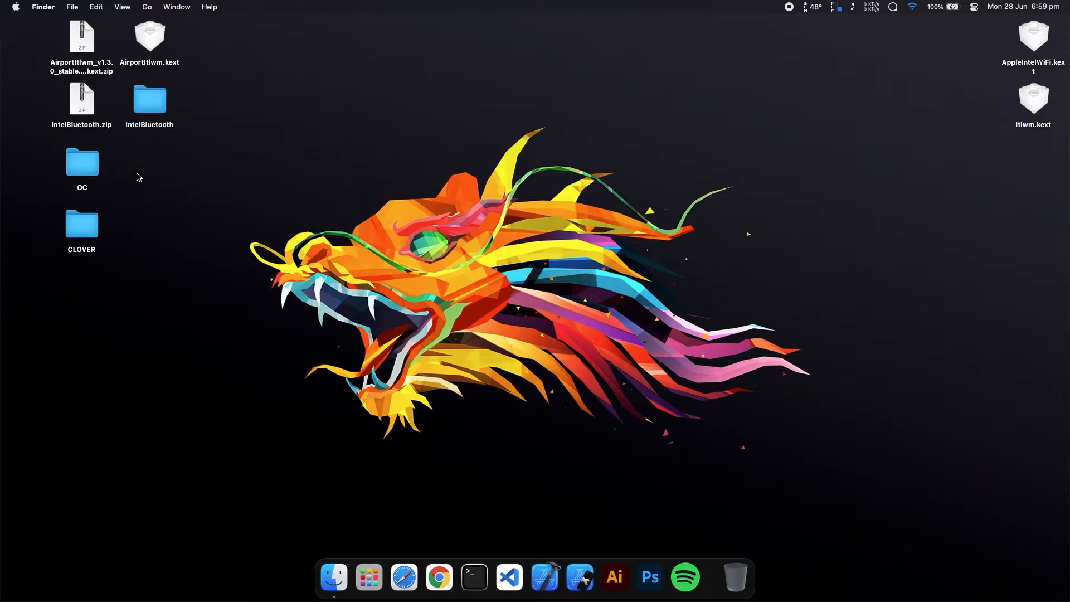
mouse_move(162, 63)
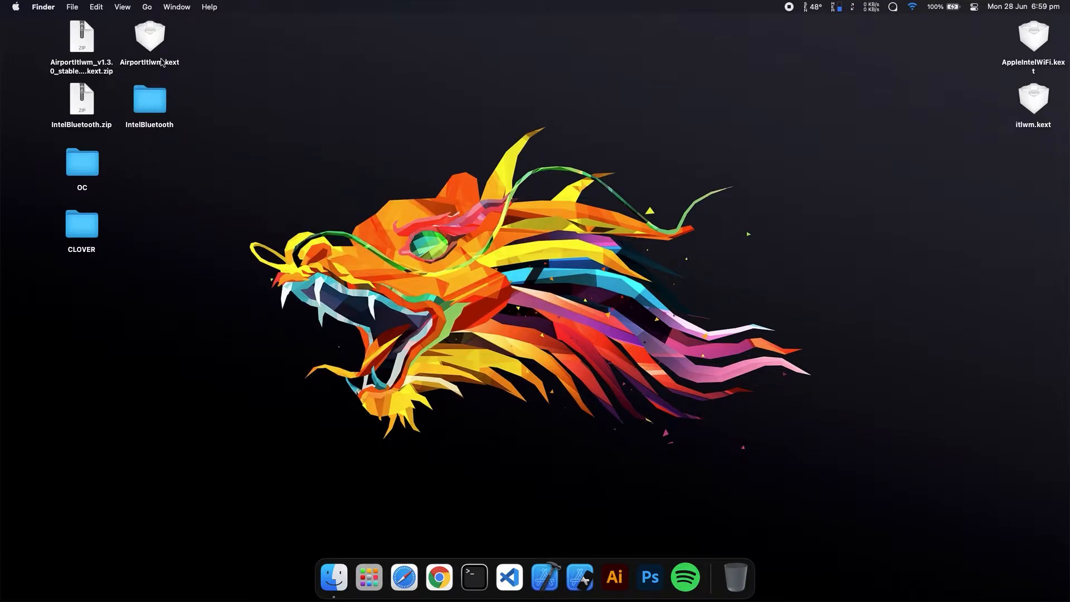
mouse_move(229, 168)
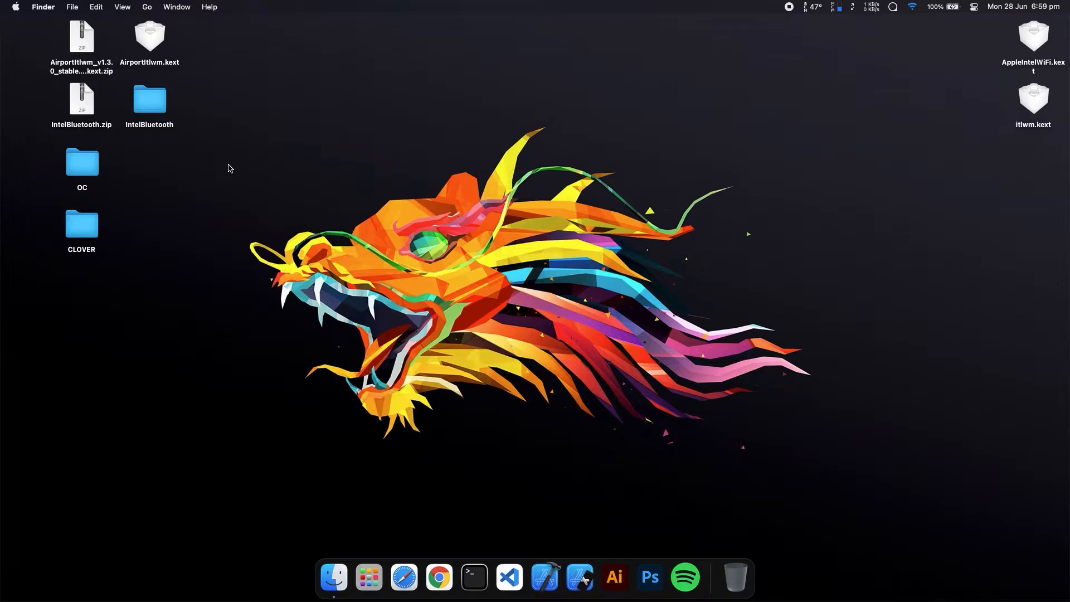
mouse_move(126, 221)
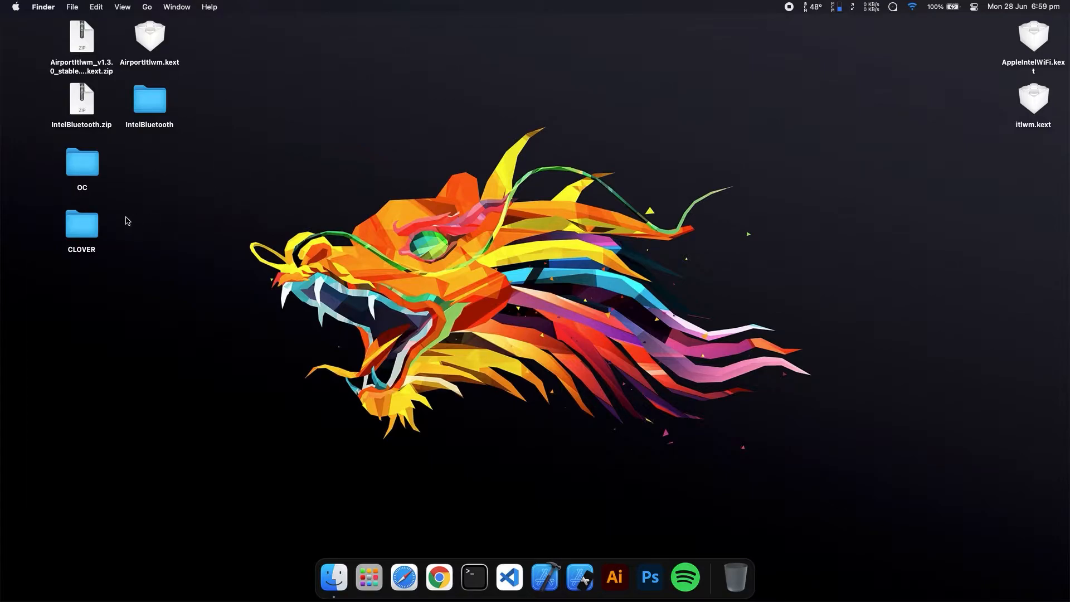
Navigate into CLOVER's kexts/Other folder and copy AirportItlwm.kext there
double_click(82, 229)
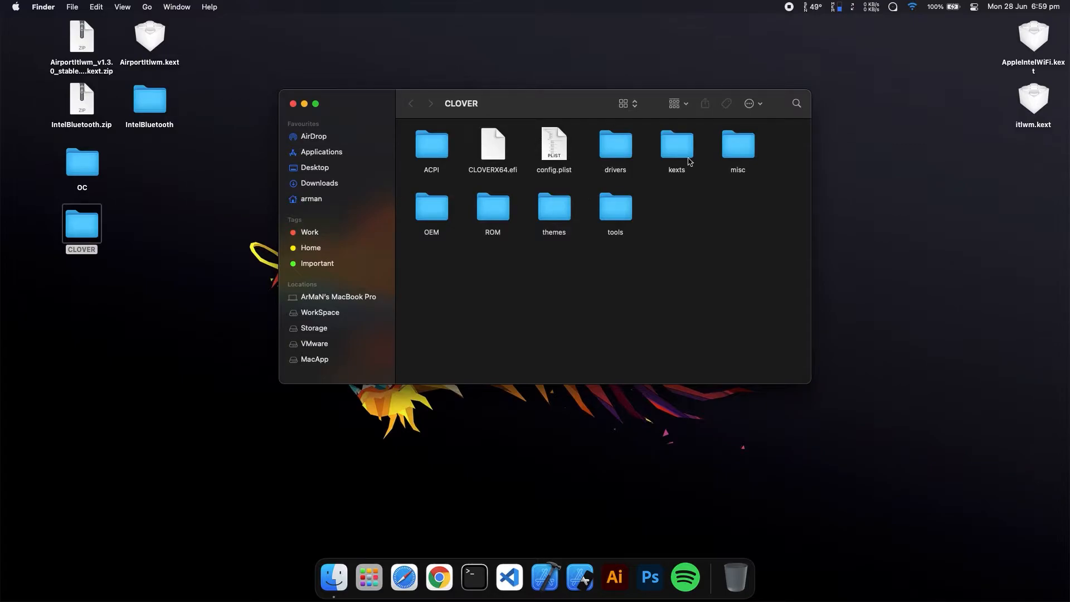
double_click(675, 145)
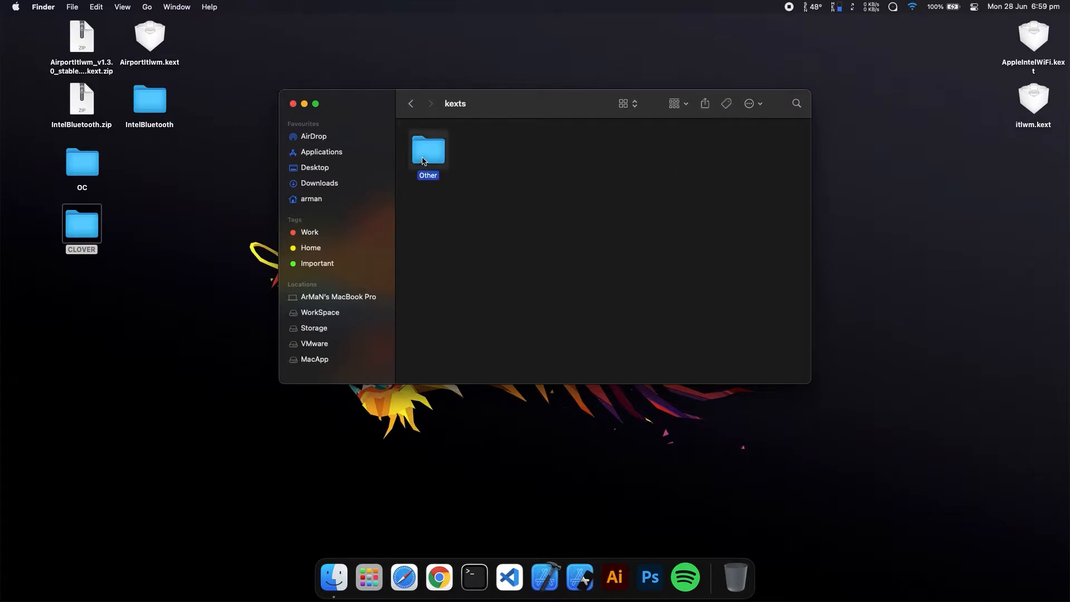
right_click(149, 36)
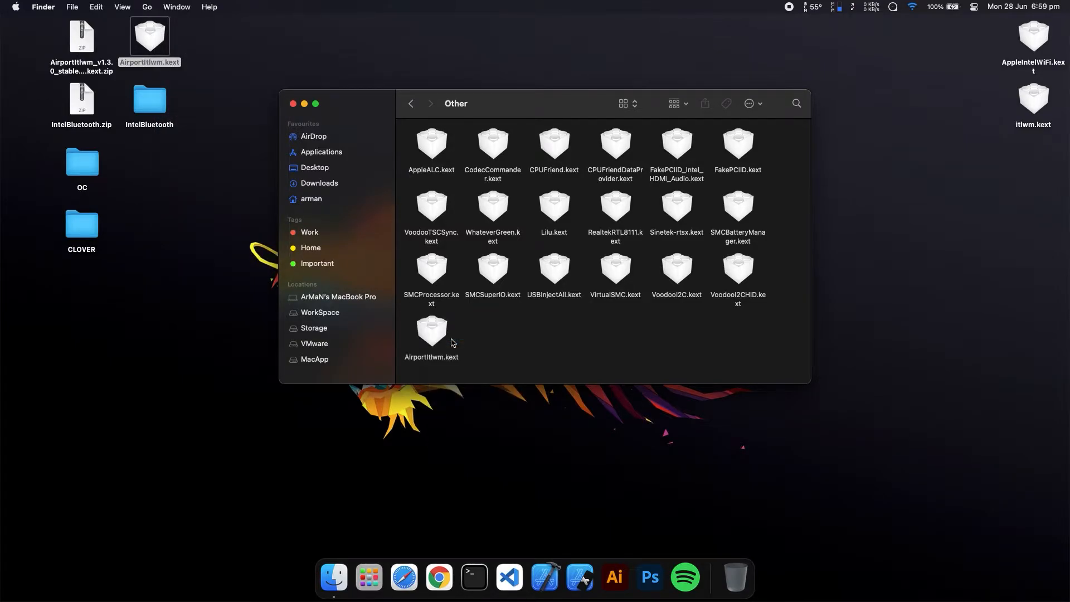
Paste IntelBluetoothFirmware.kext and IntelBluetoothInjector.kext into Other and close the folder
double_click(149, 99)
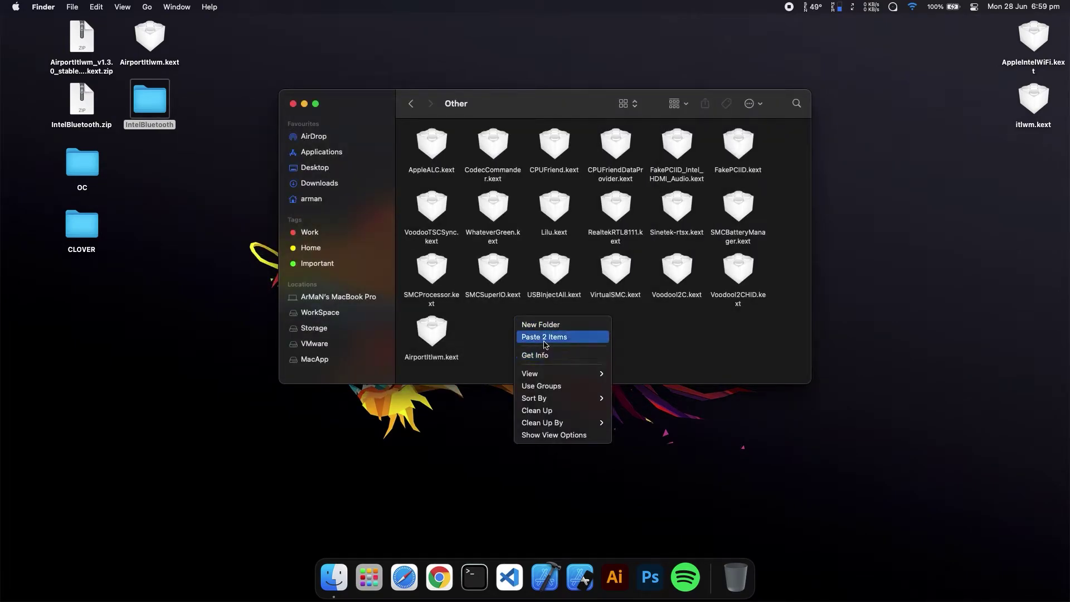
left_click(543, 337)
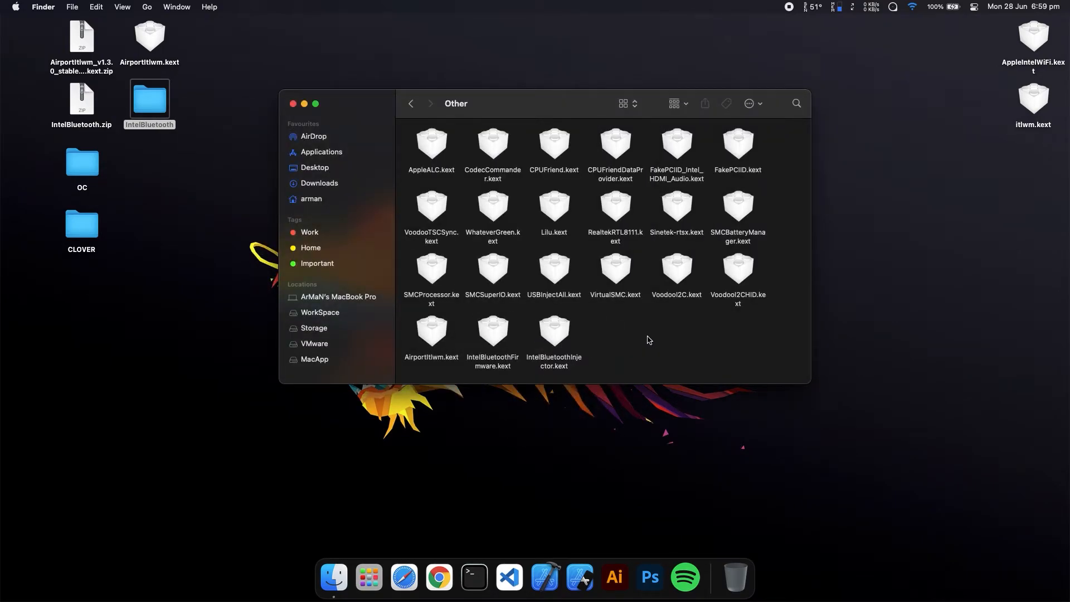
mouse_move(667, 320)
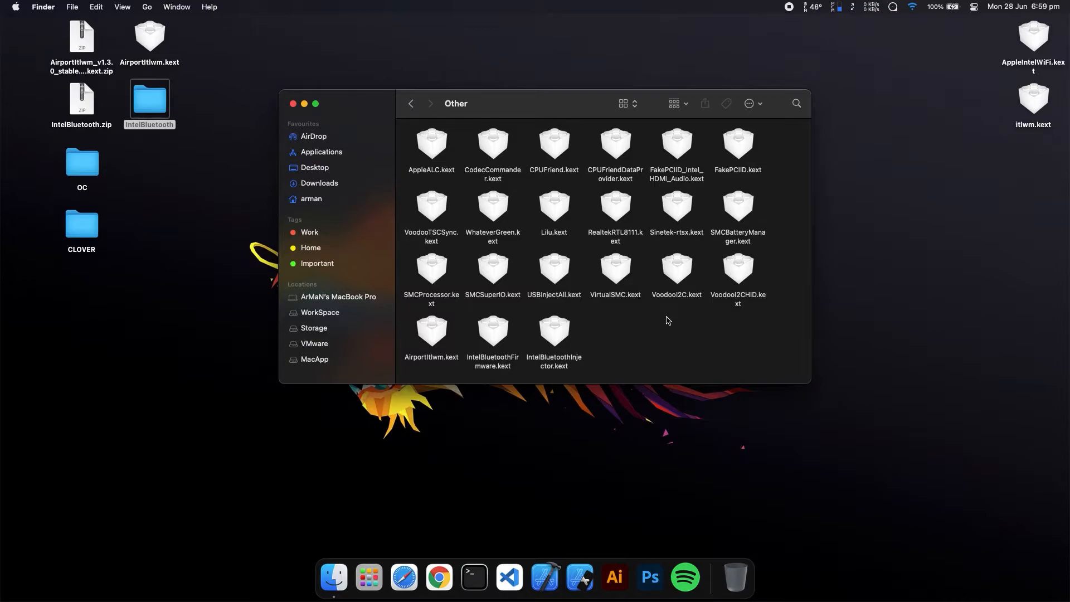
mouse_move(596, 200)
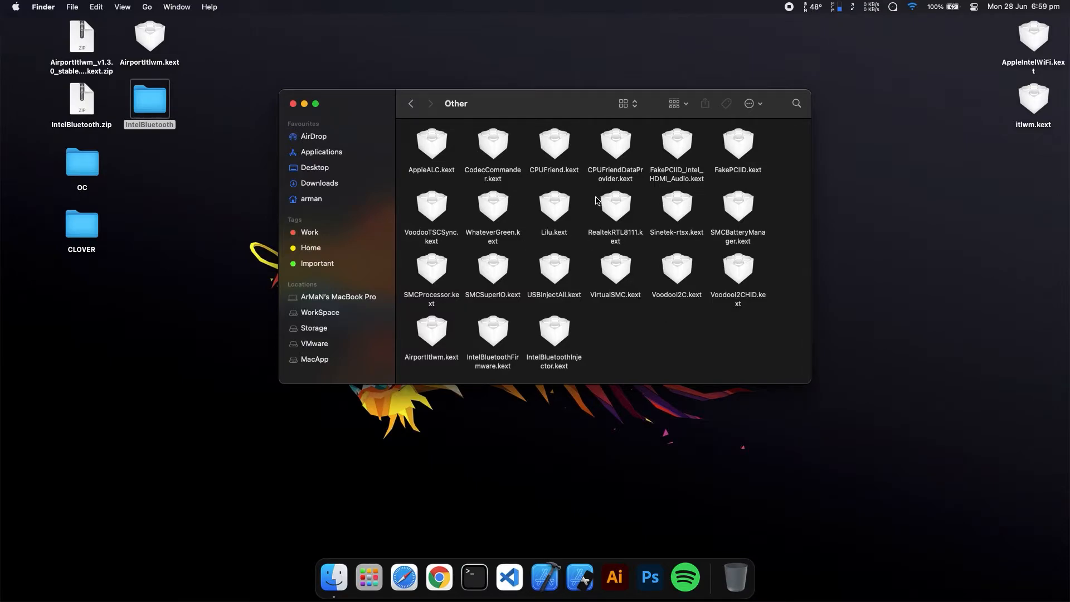
mouse_move(534, 182)
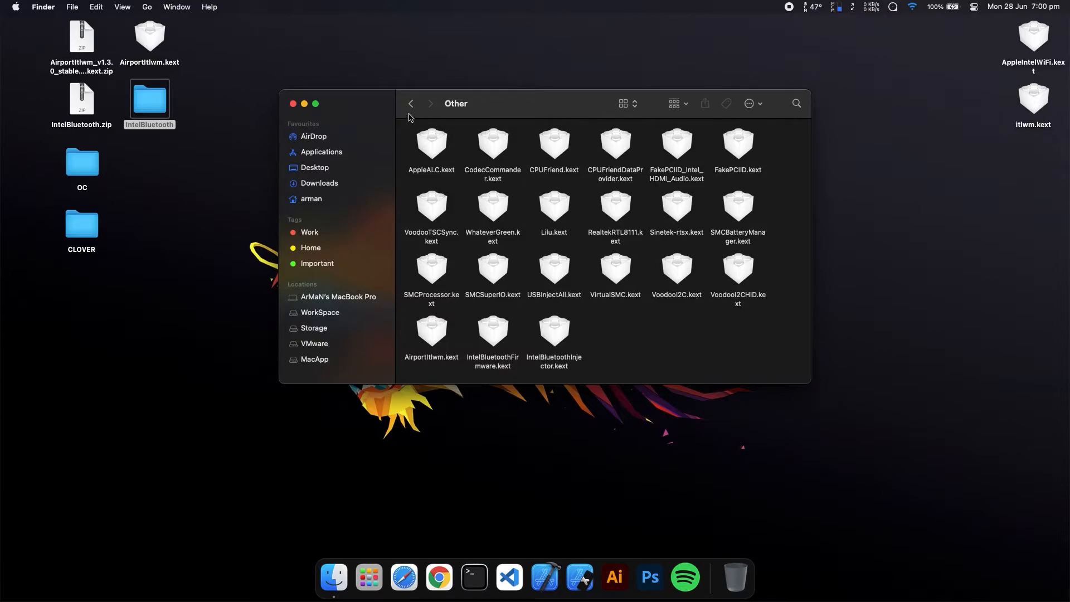
mouse_move(412, 103)
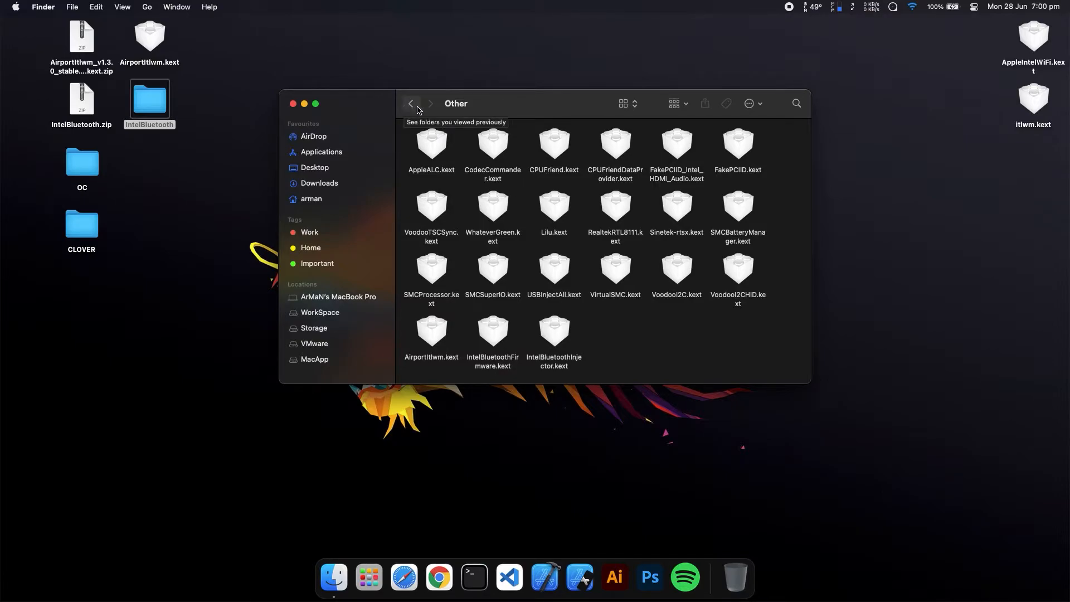
left_click(294, 104)
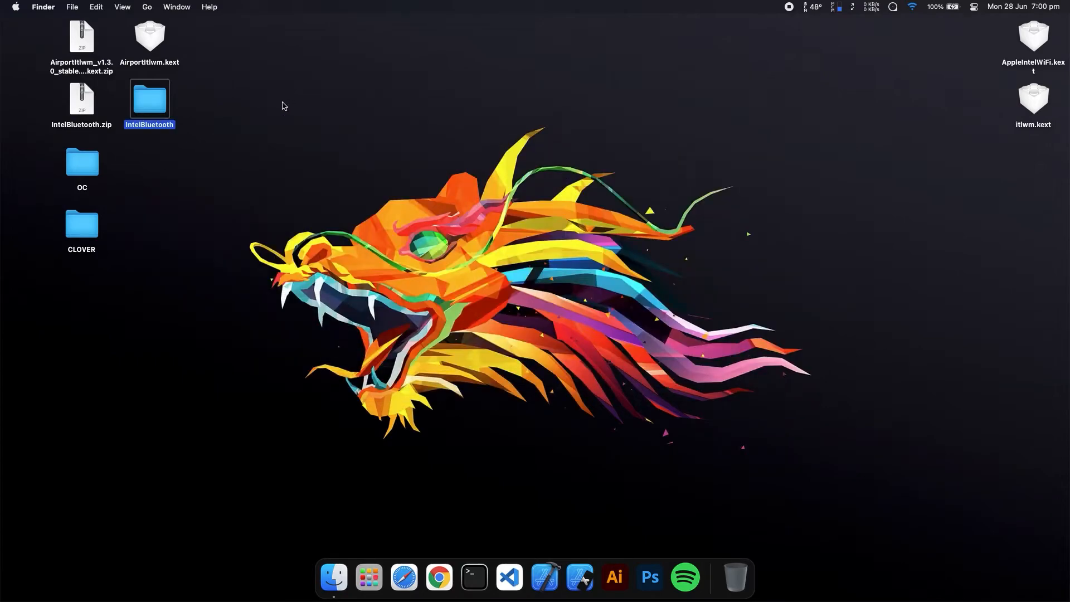
mouse_move(87, 164)
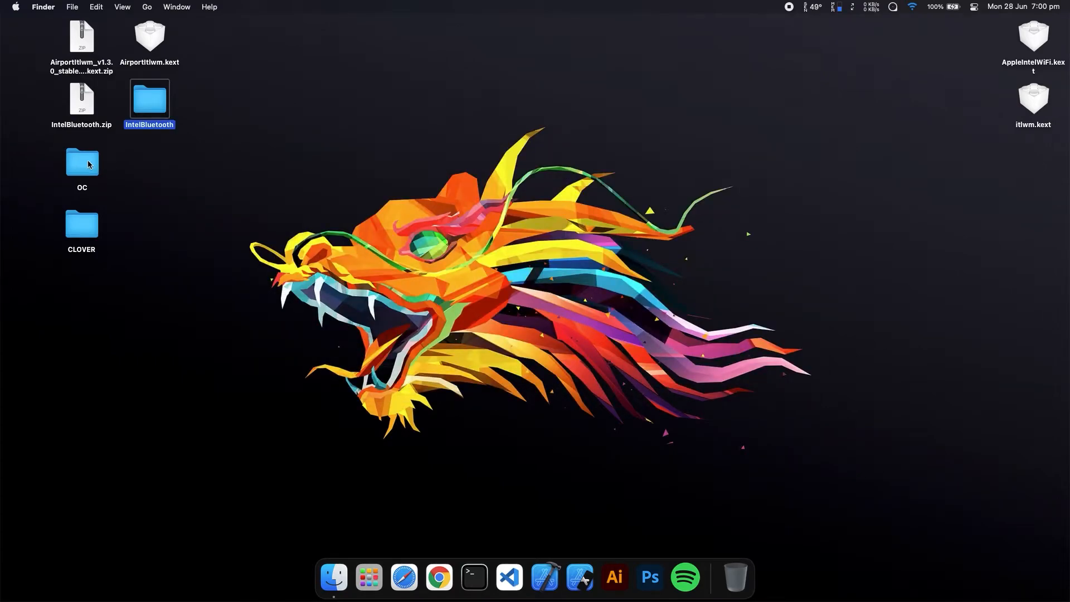
Copy AirportItlwm.kext from the desktop into OC's Kexts folder
double_click(81, 161)
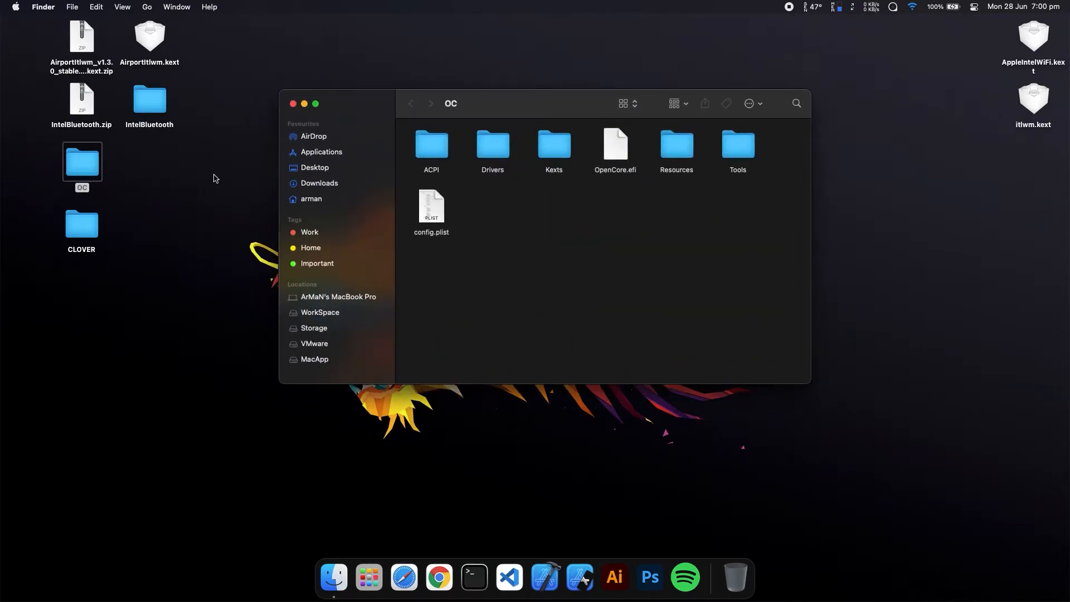
double_click(554, 145)
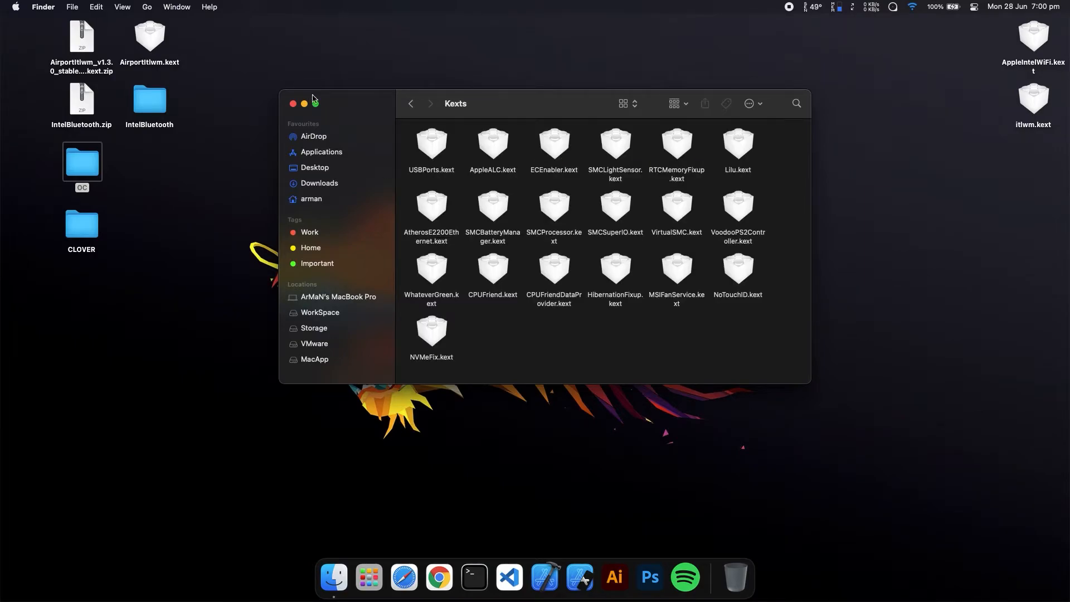
right_click(149, 38)
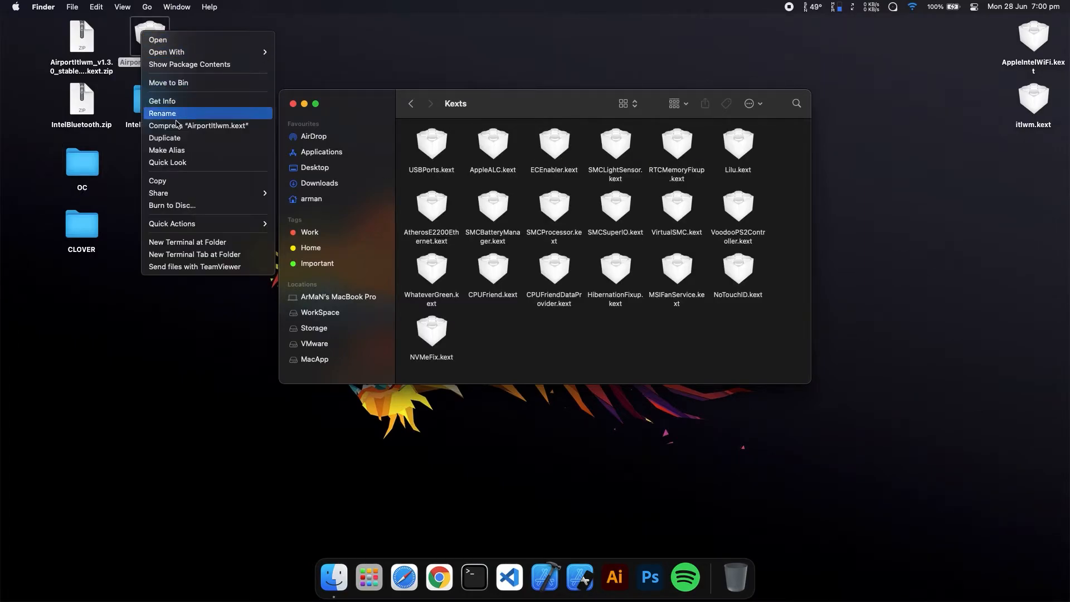
right_click(553, 328)
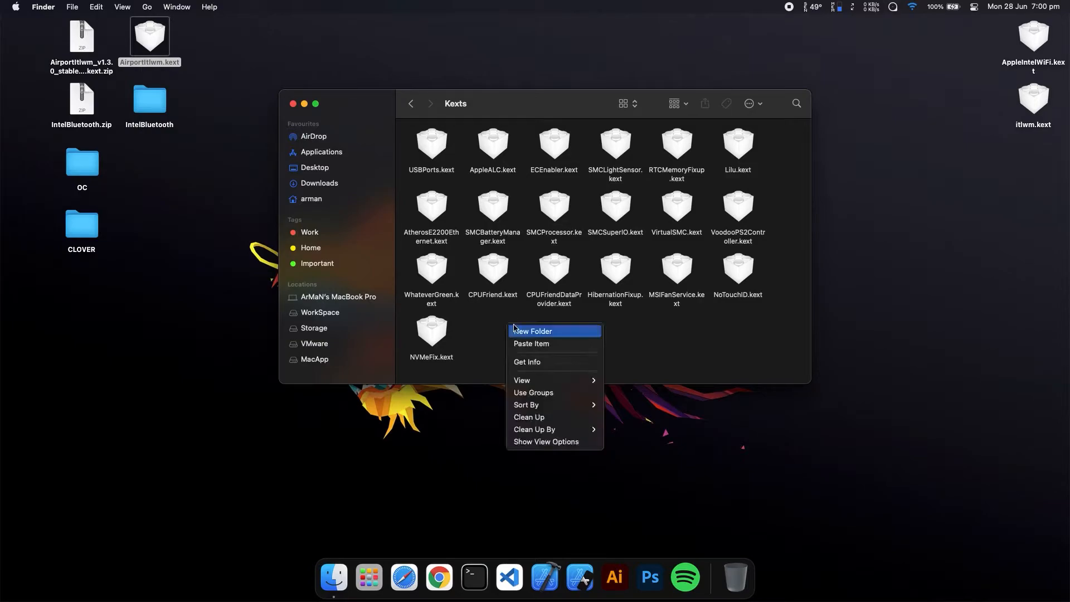
left_click(531, 344)
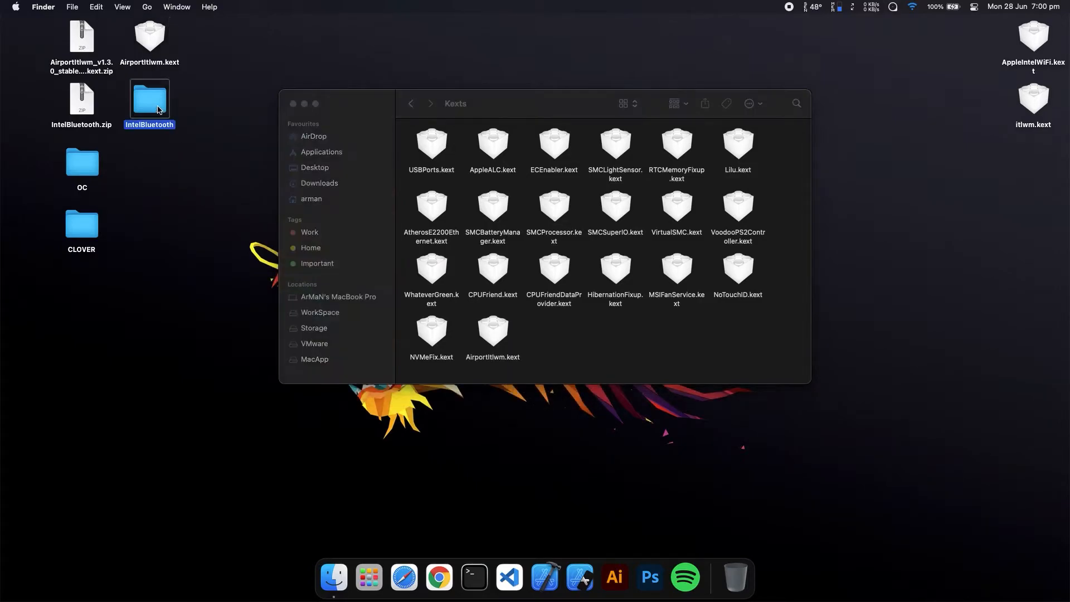
Copy the two IntelBluetooth kexts into OC's Kexts folder as well
double_click(149, 100)
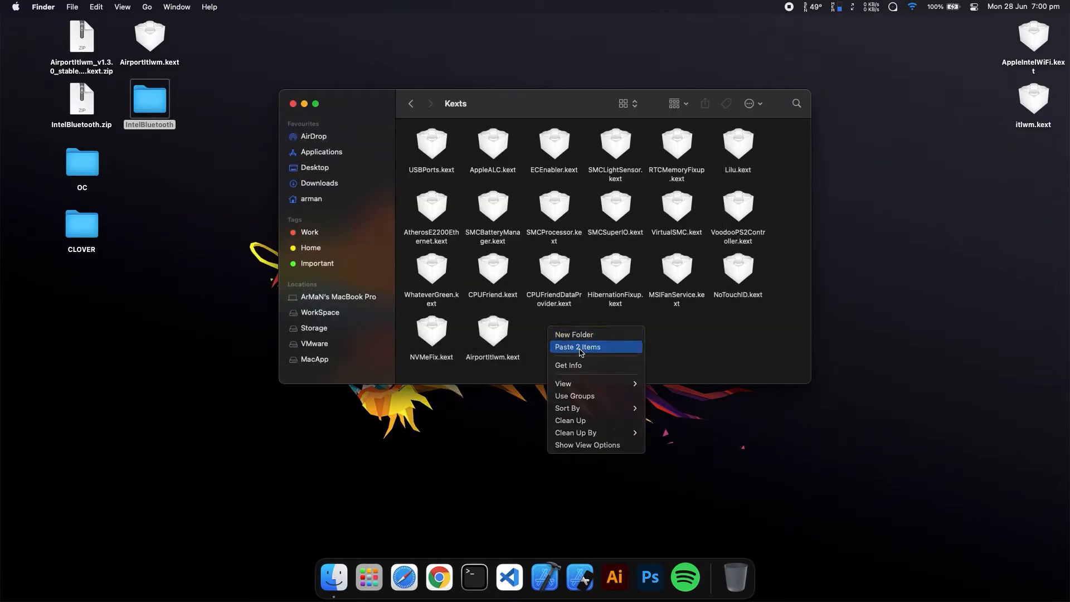
left_click(577, 348)
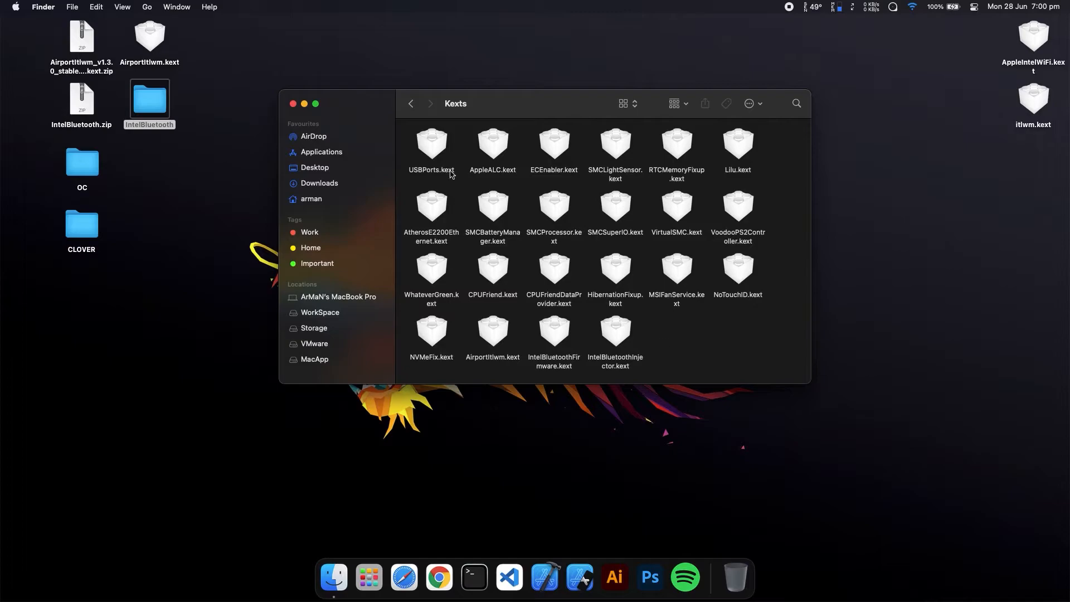
Return to the OC folder and open config.plist with OpenCore Configurator
left_click(411, 103)
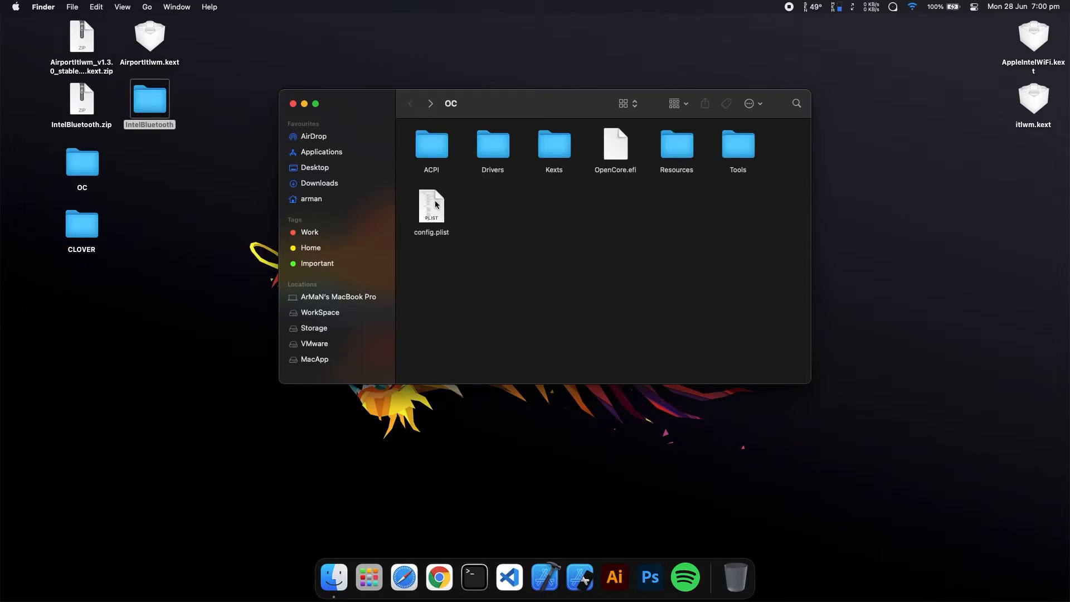
right_click(431, 205)
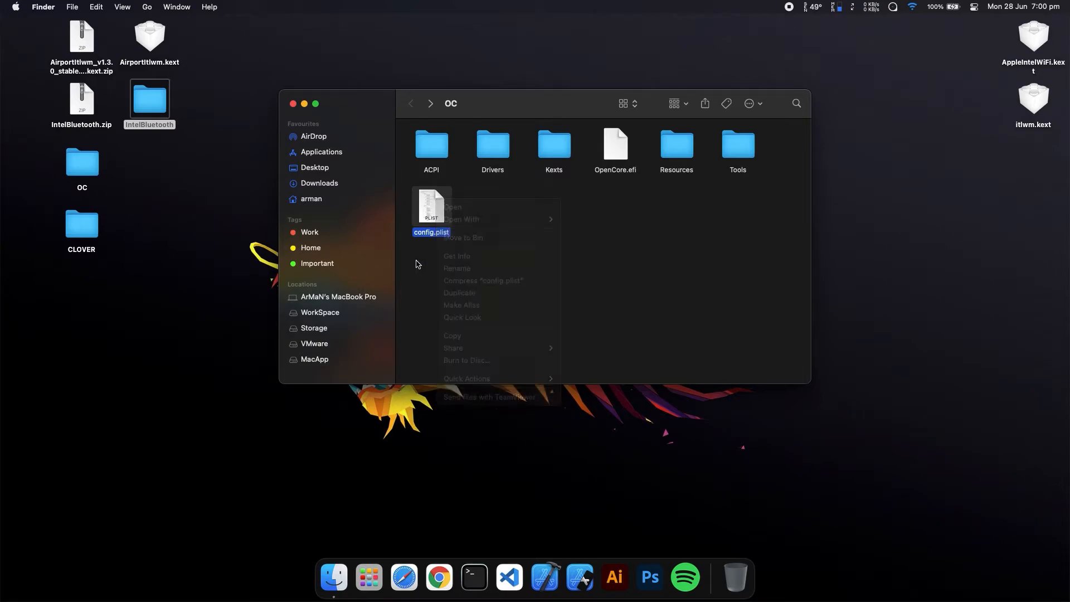
mouse_move(473, 230)
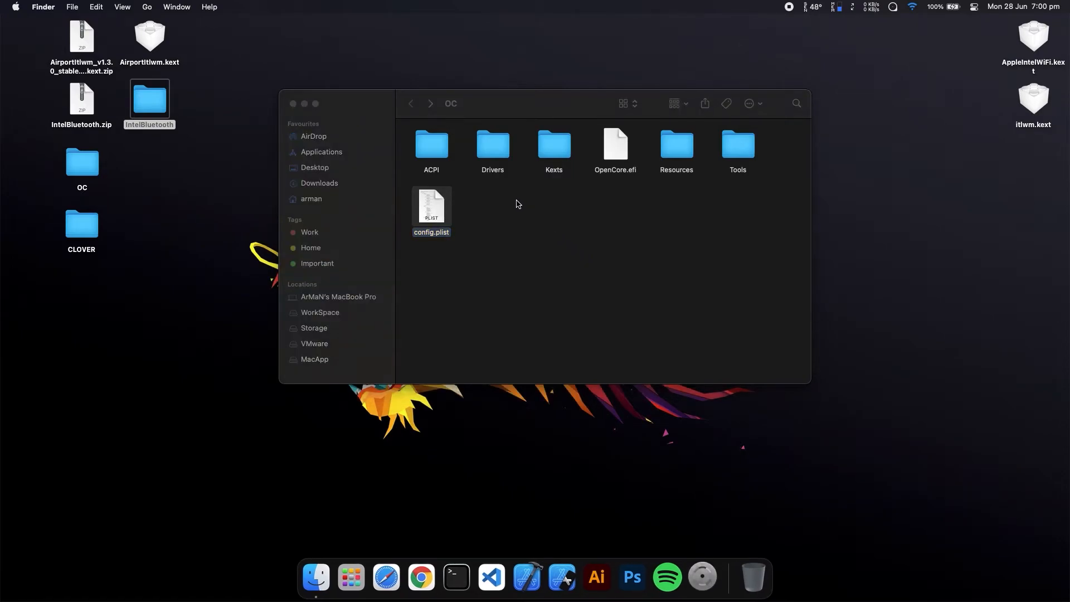
double_click(431, 208)
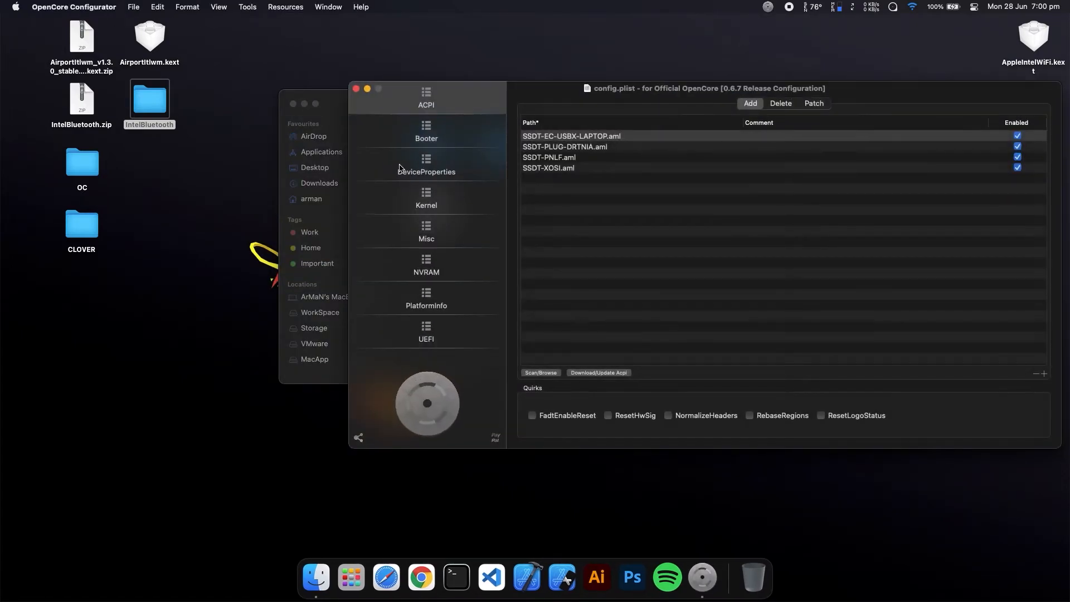
Scan Desktop > OC > Kexts into the Kernel Add list, loading AirportItlwm and IntelBluetooth kexts
left_click(426, 199)
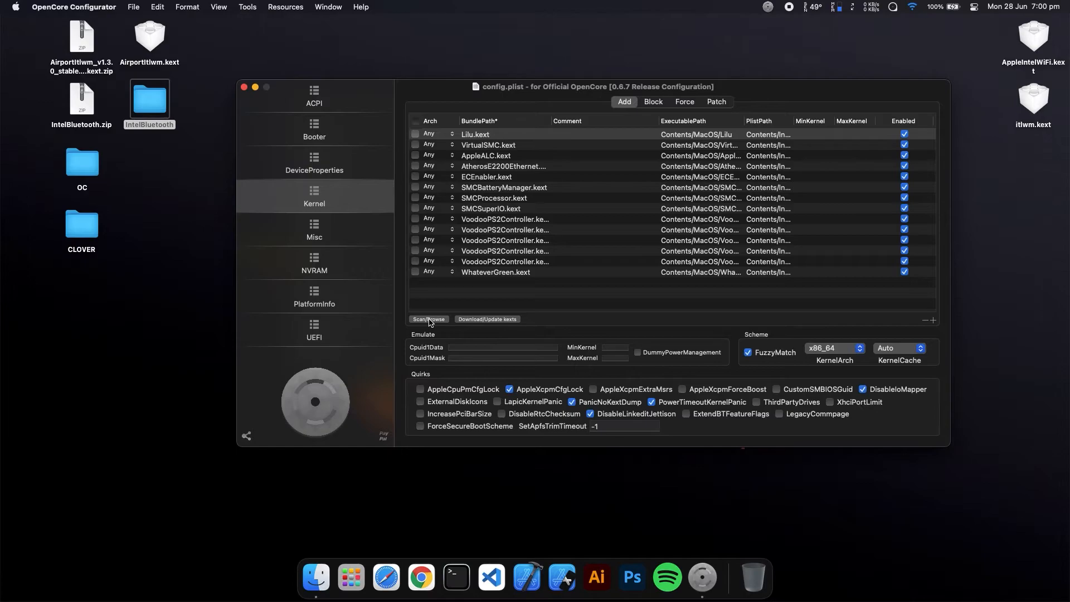
left_click(428, 319)
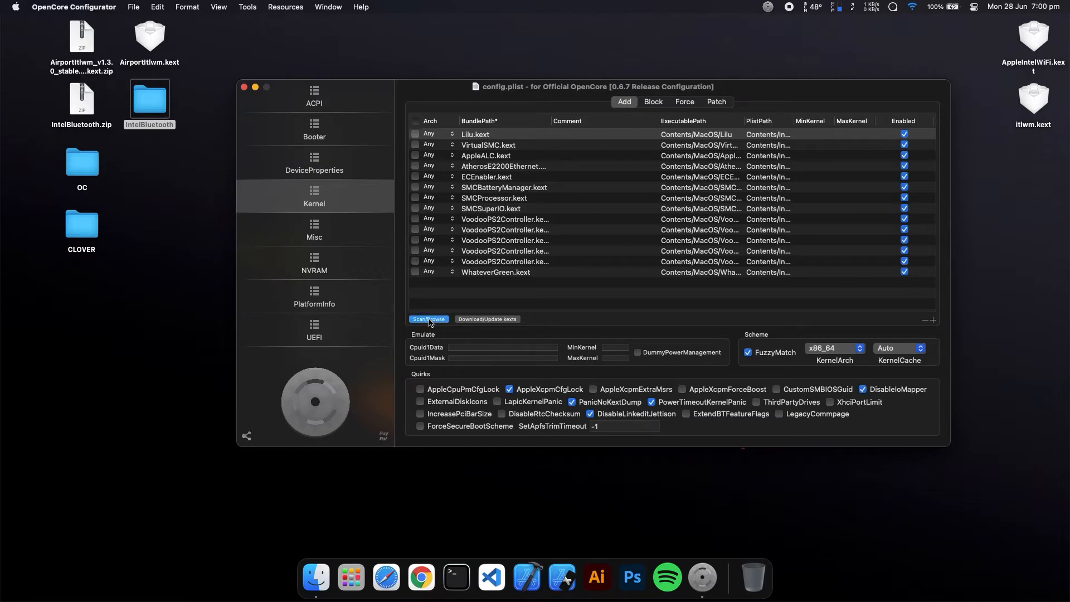
left_click(428, 319)
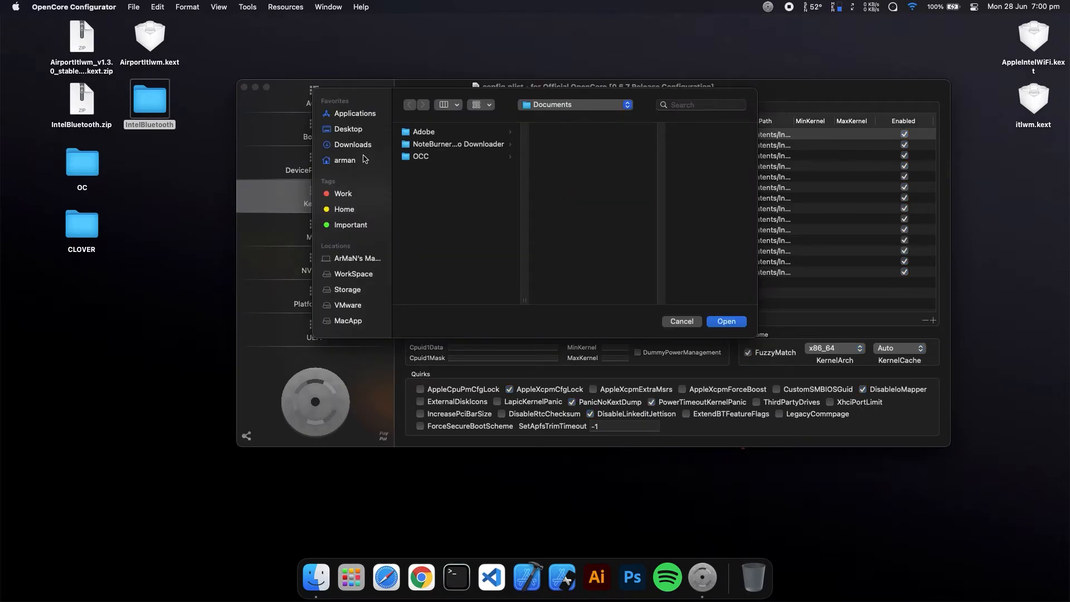
left_click(349, 129)
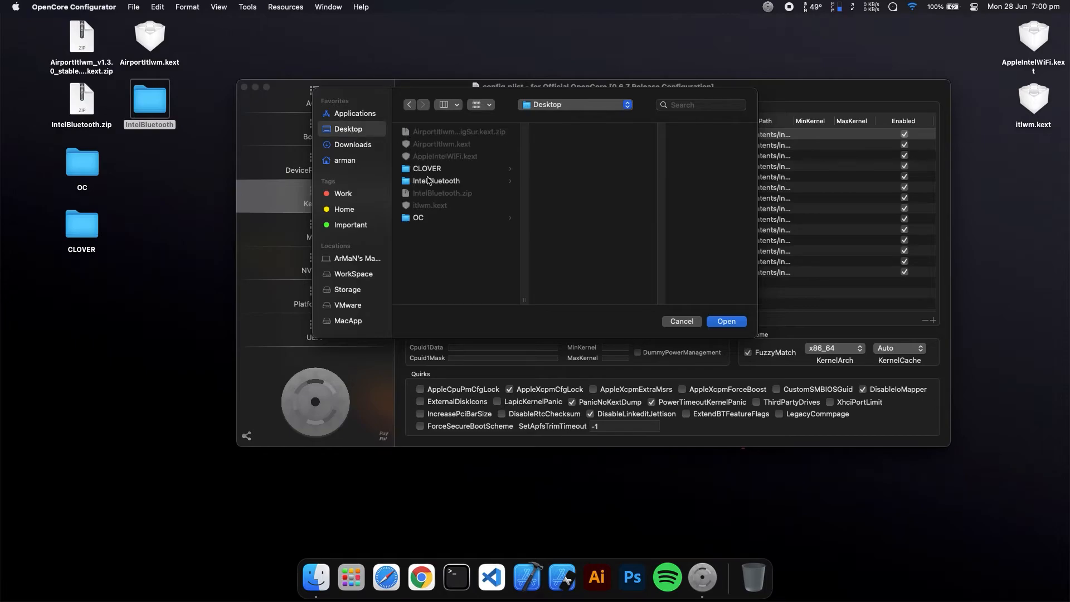
left_click(418, 218)
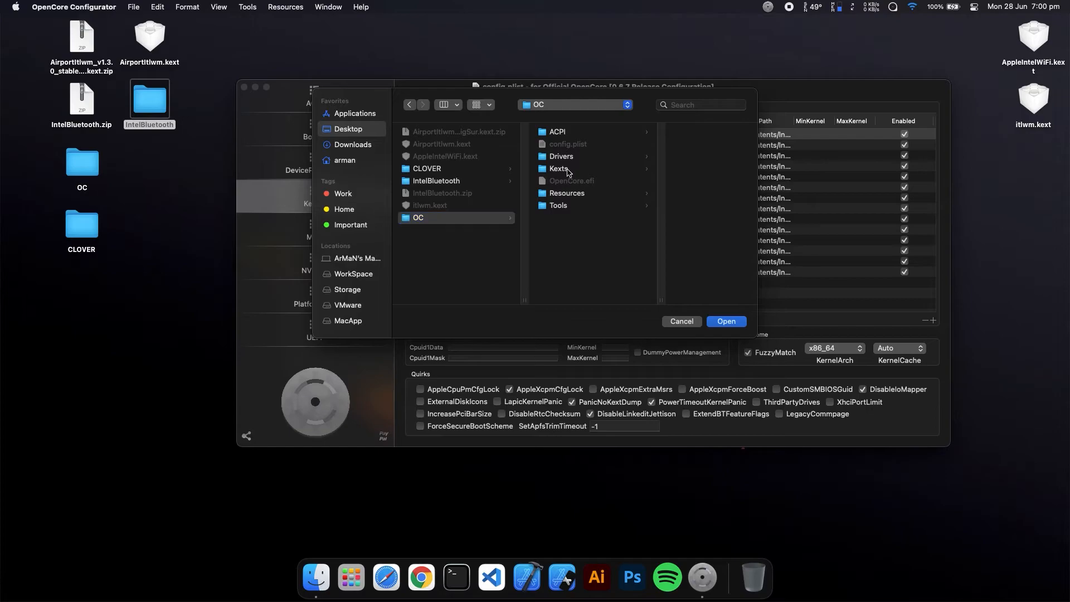
left_click(559, 168)
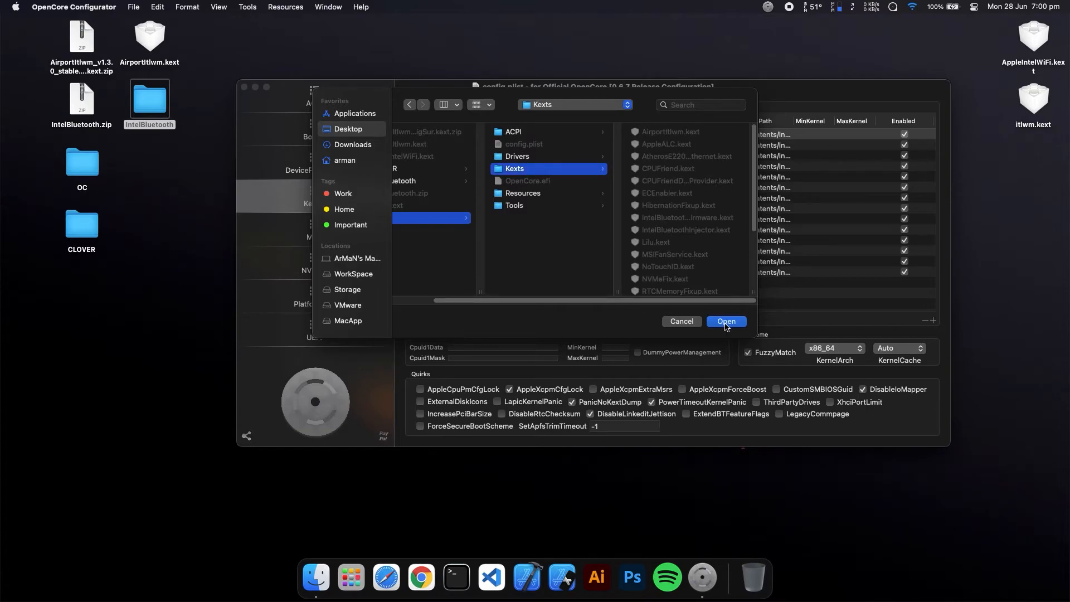
left_click(724, 321)
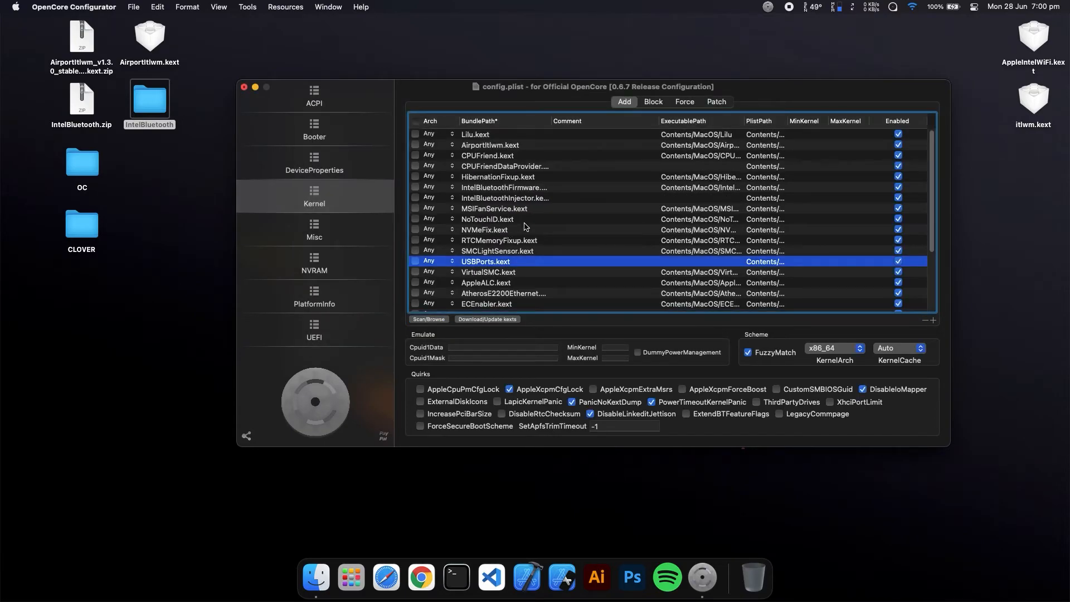
Confirm AirportItlwm and IntelBluetoothFirmware rows are Enabled, then close the configuration
scroll("down", 3)
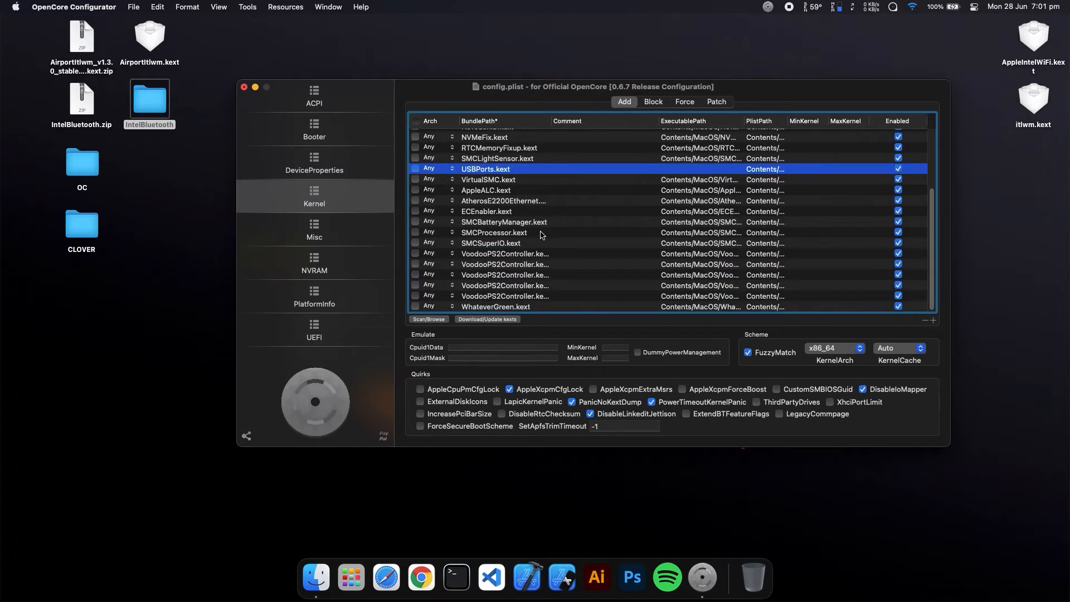
mouse_move(532, 211)
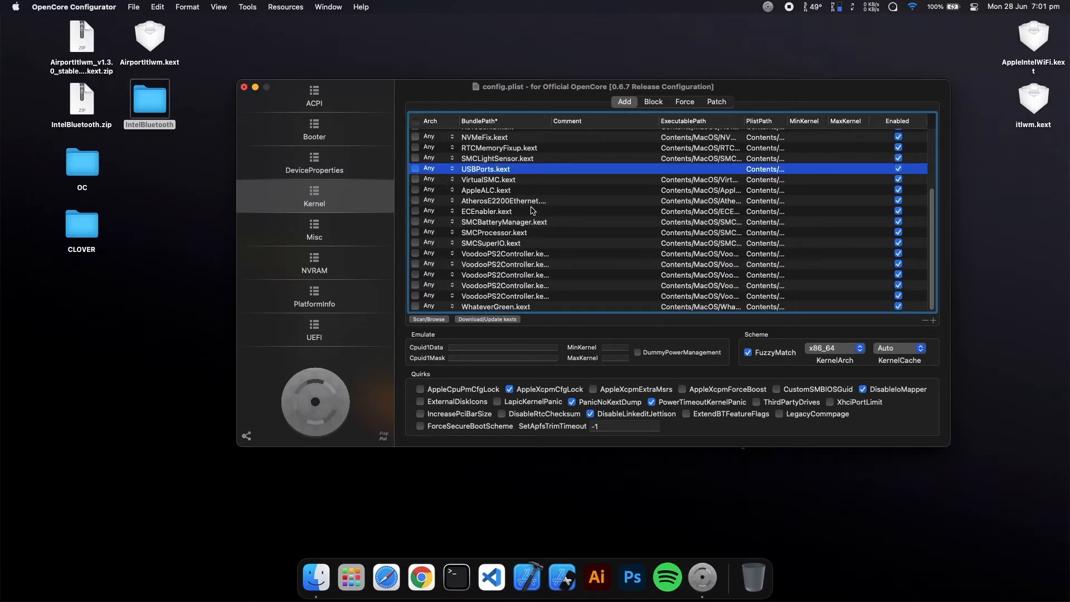
scroll("up", 3)
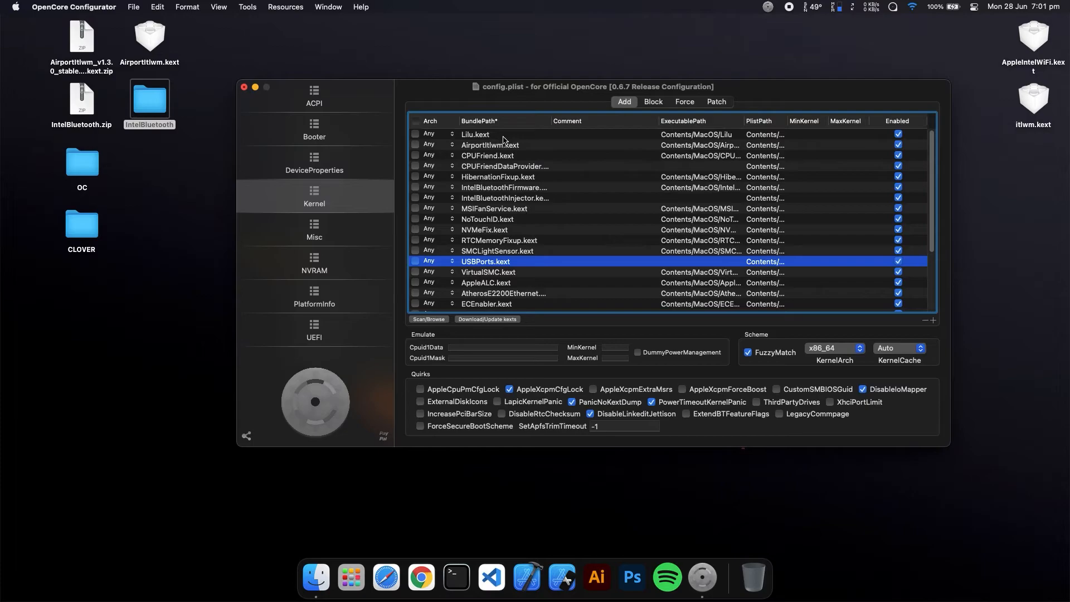
left_click(491, 145)
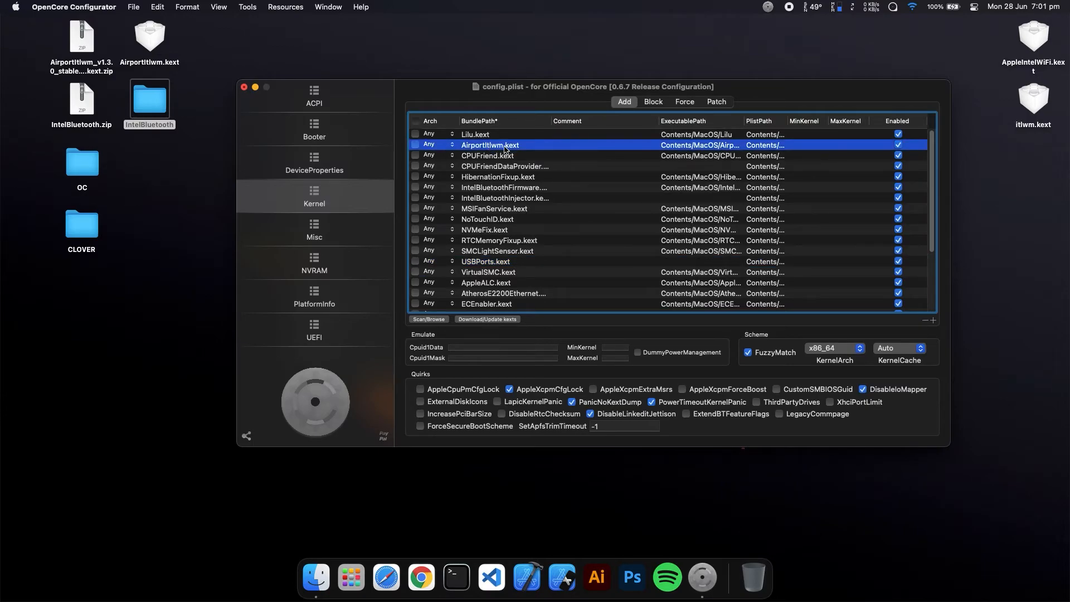
left_click(505, 187)
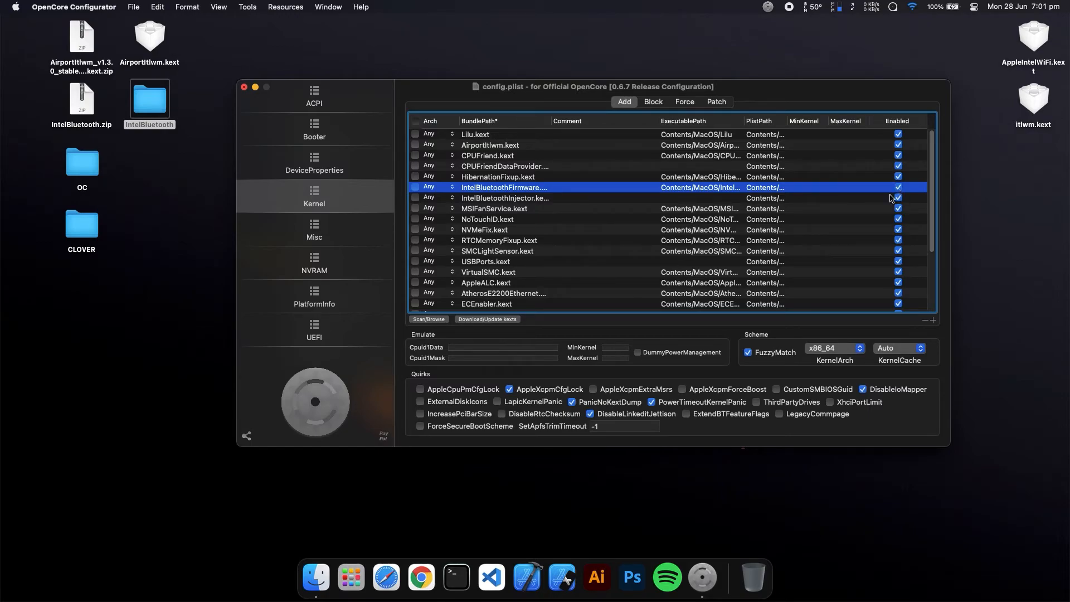
left_click(133, 6)
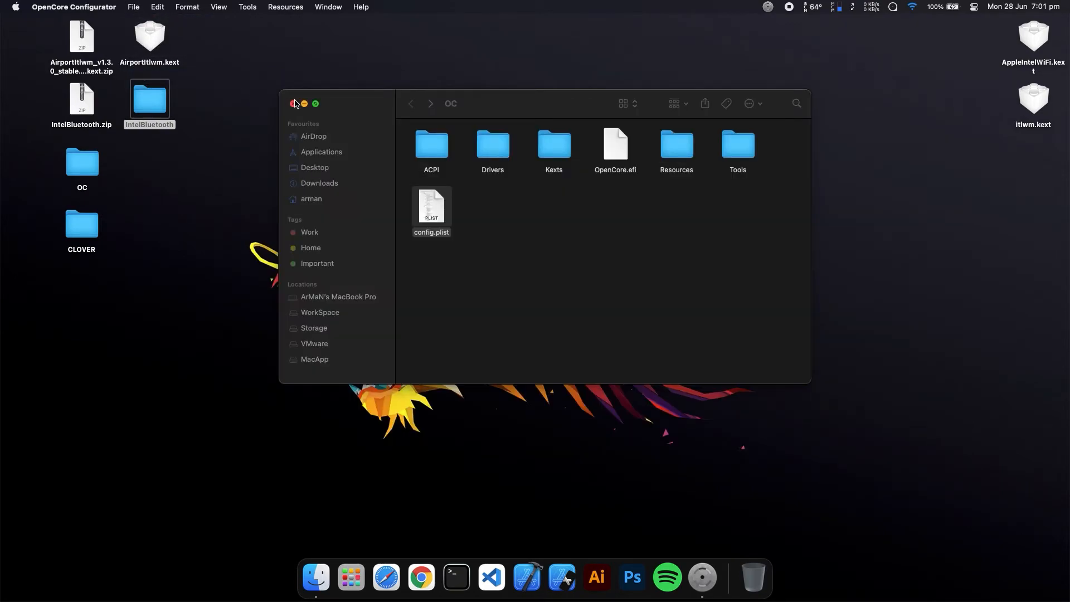
Close the OC window and switch Wi-Fi on to check it finds networks
left_click(294, 103)
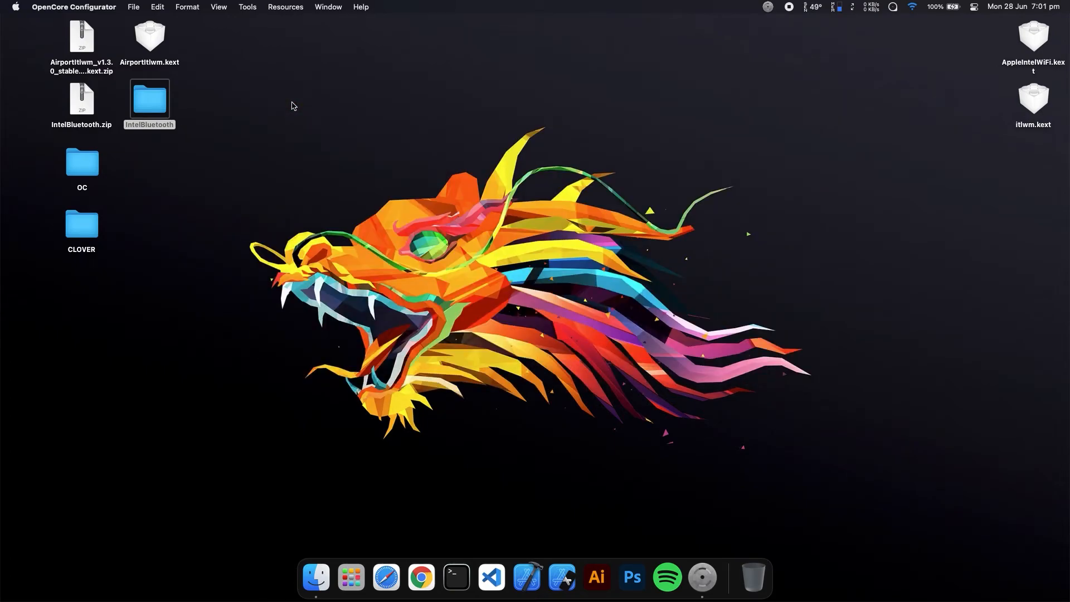
left_click(148, 100)
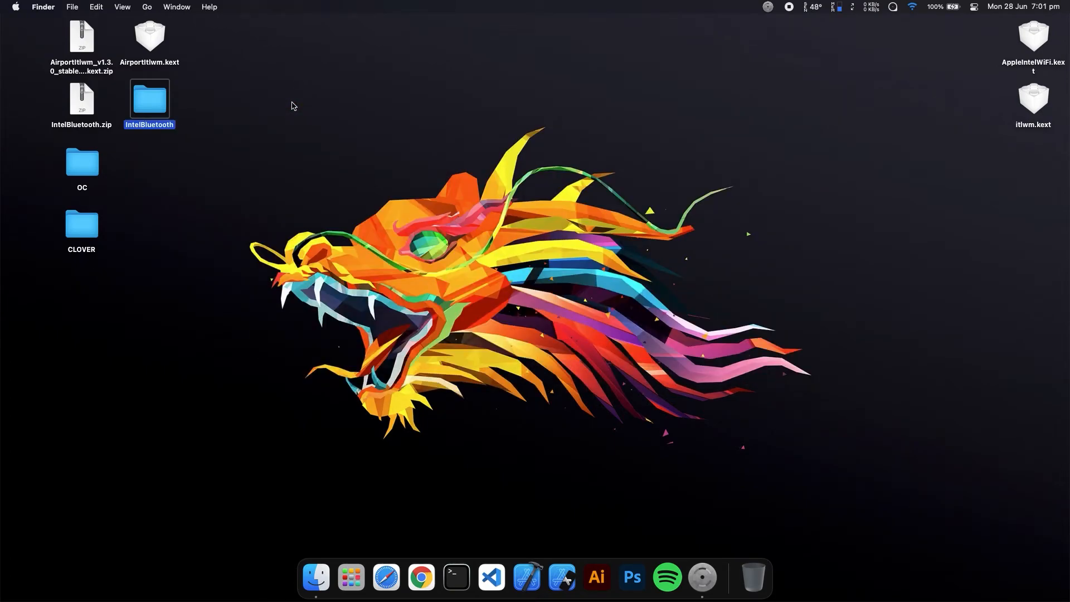
mouse_move(977, 32)
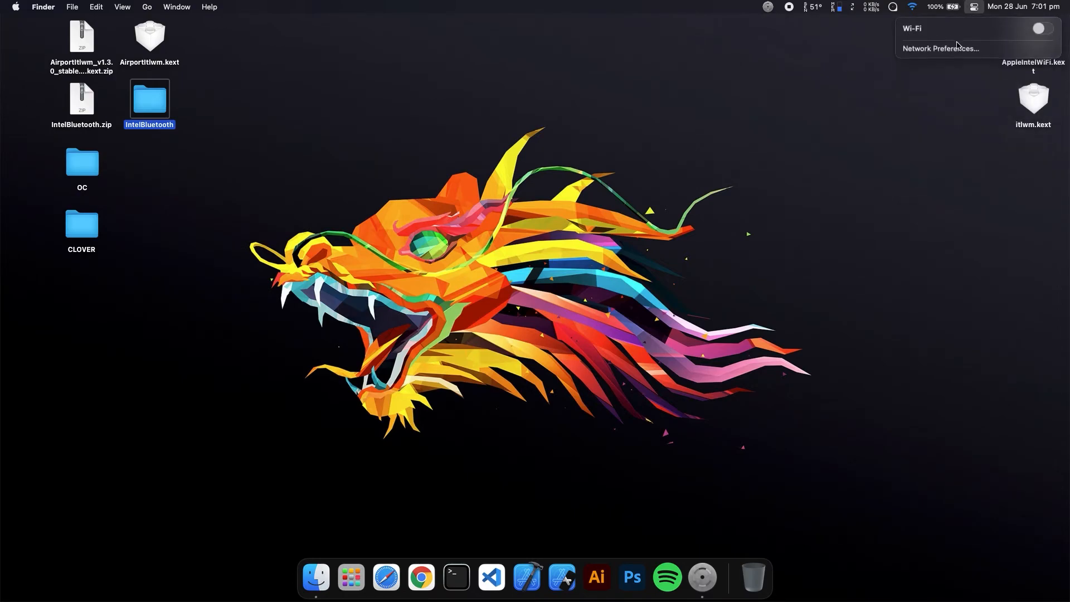
left_click(1037, 28)
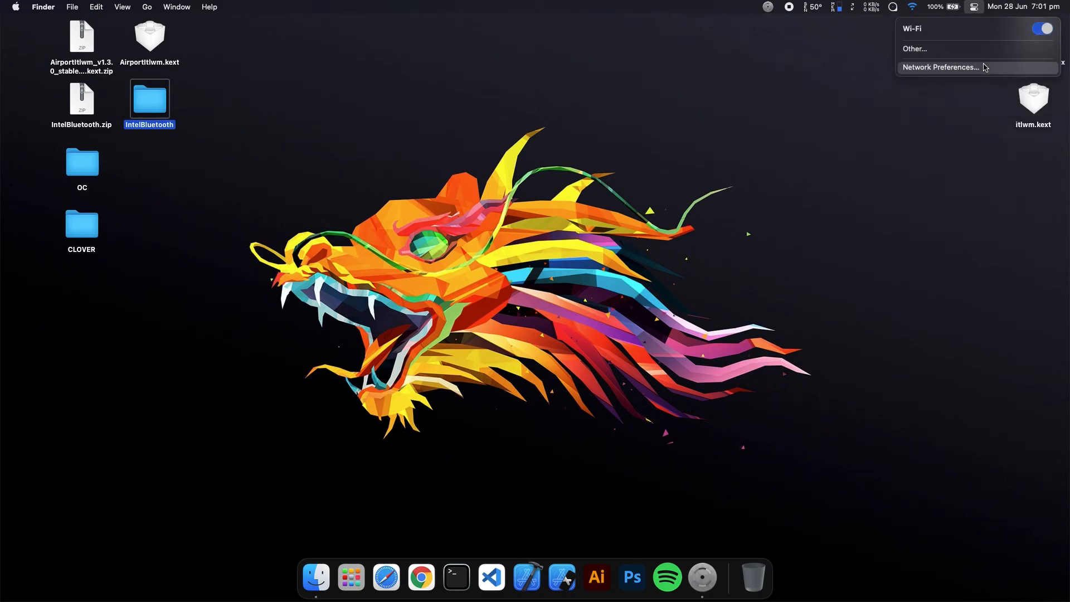
mouse_move(867, 107)
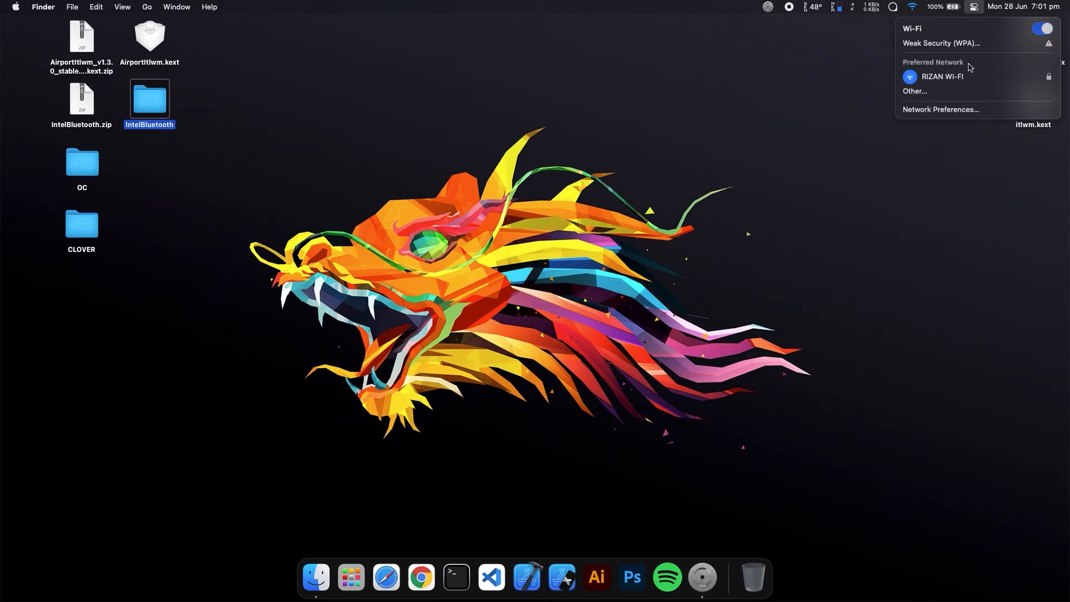
Switch Wi-Fi back off, then turn Bluetooth on from Control Center to test it
left_click(1039, 28)
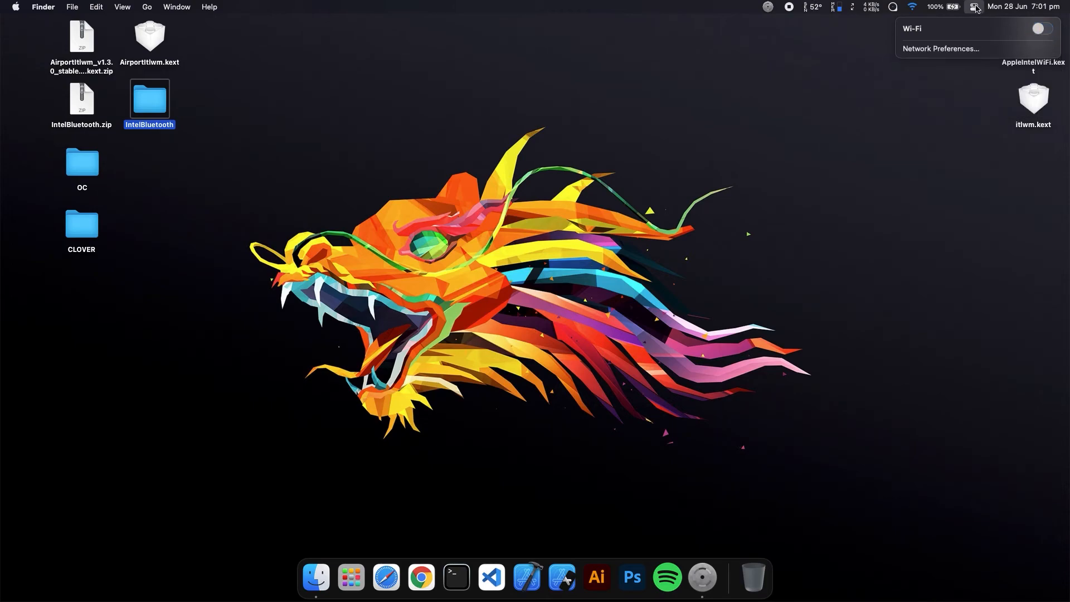
left_click(974, 6)
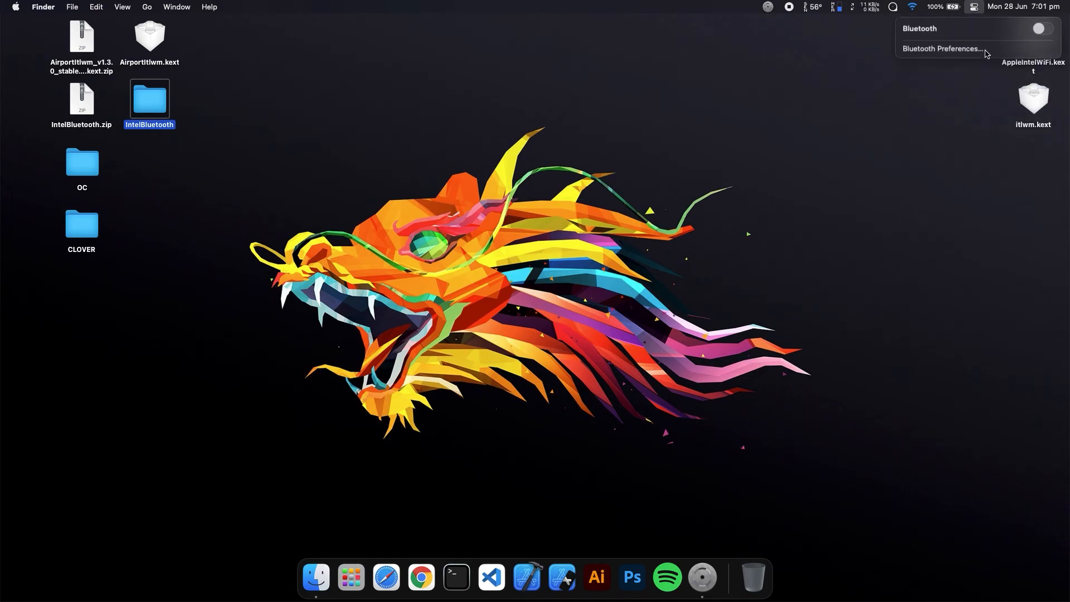
left_click(1039, 28)
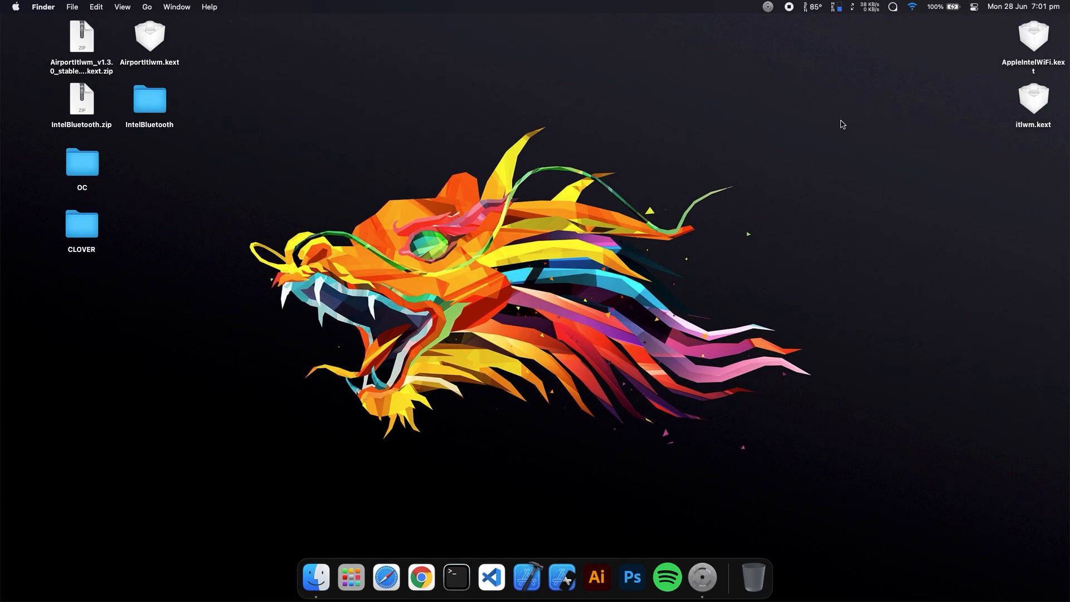
mouse_move(818, 129)
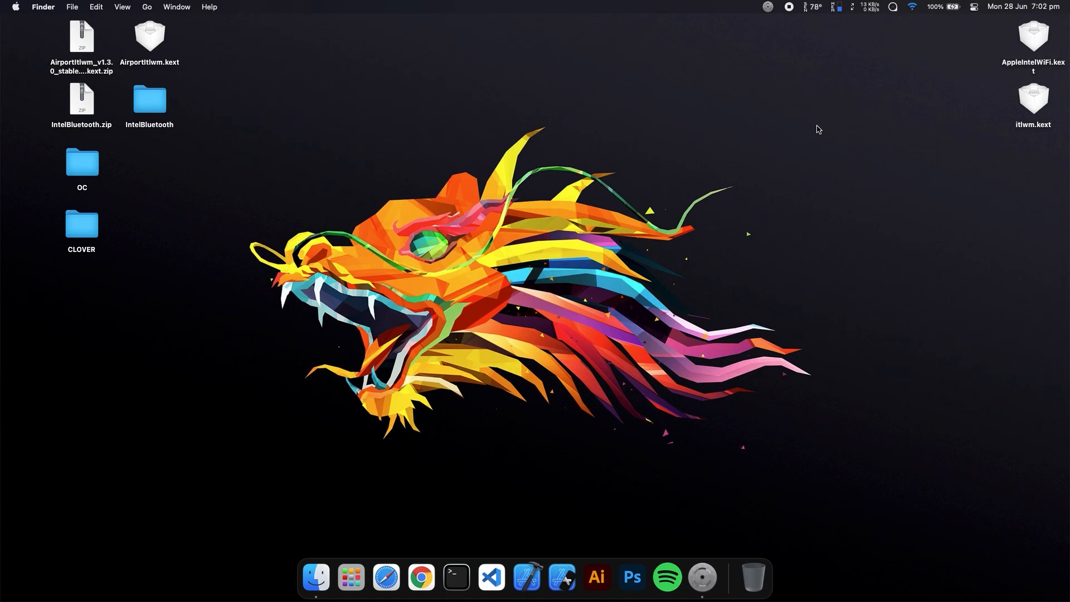
mouse_move(659, 145)
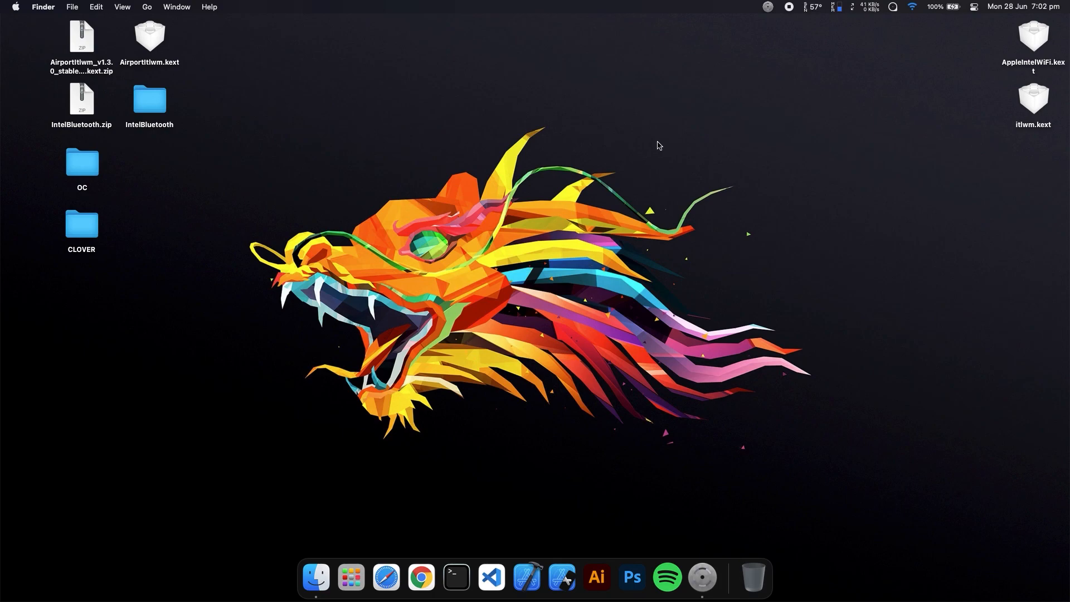
mouse_move(790, 33)
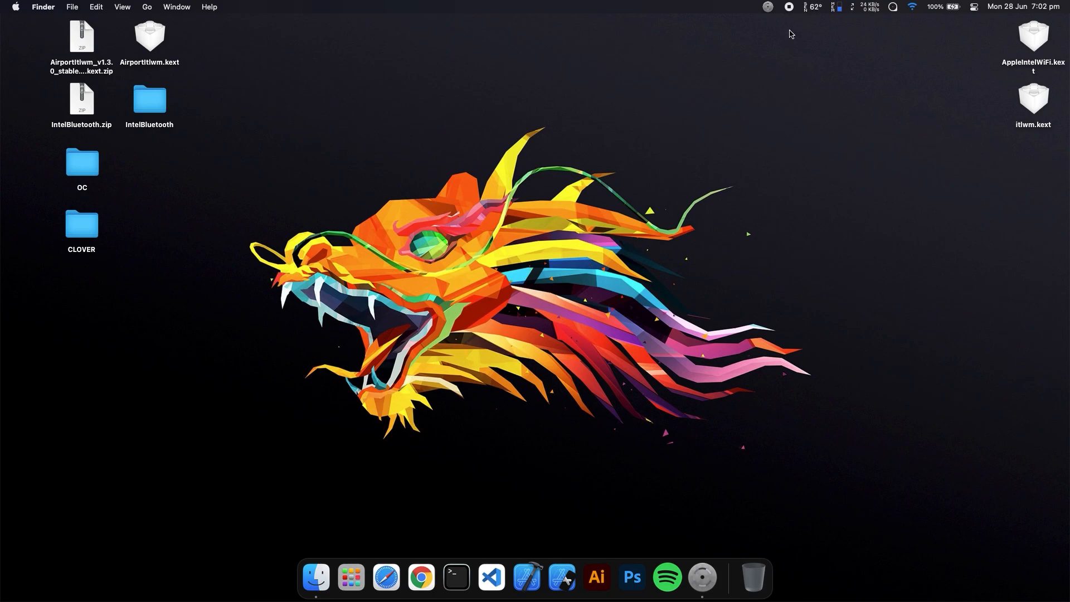